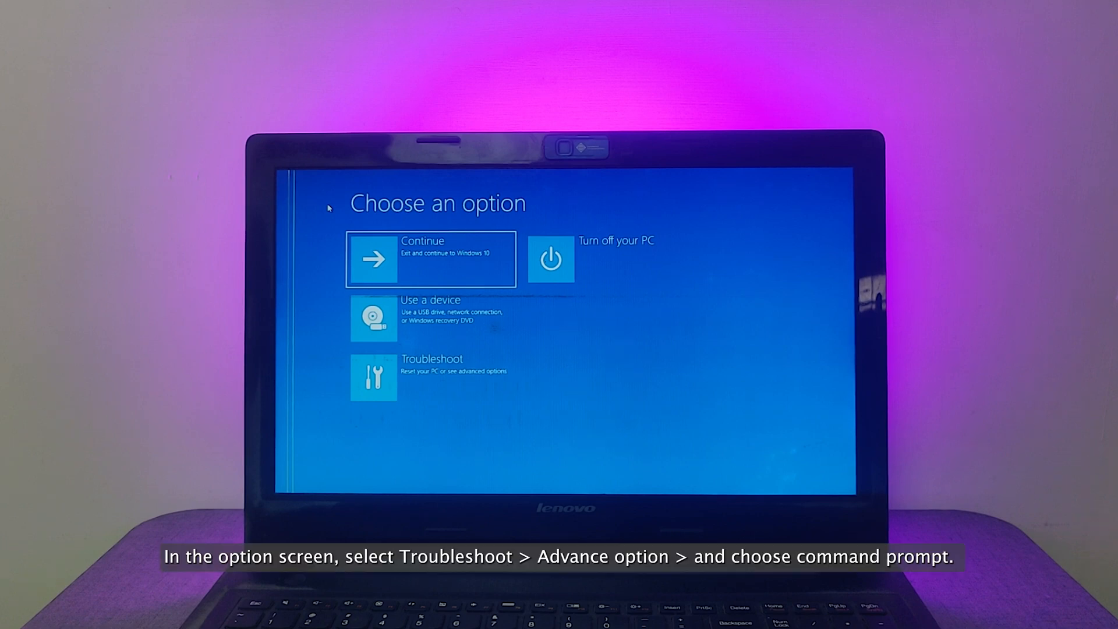
Run chkdsk C: /f from the recovery Command Prompt to fix disk errors
click(431, 377)
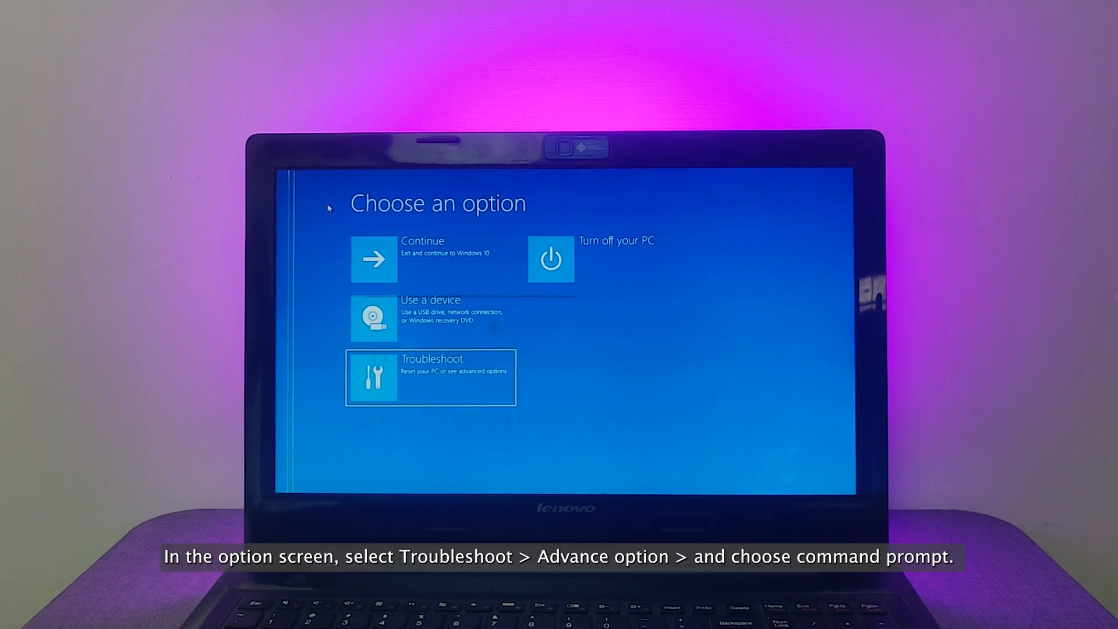
click(430, 376)
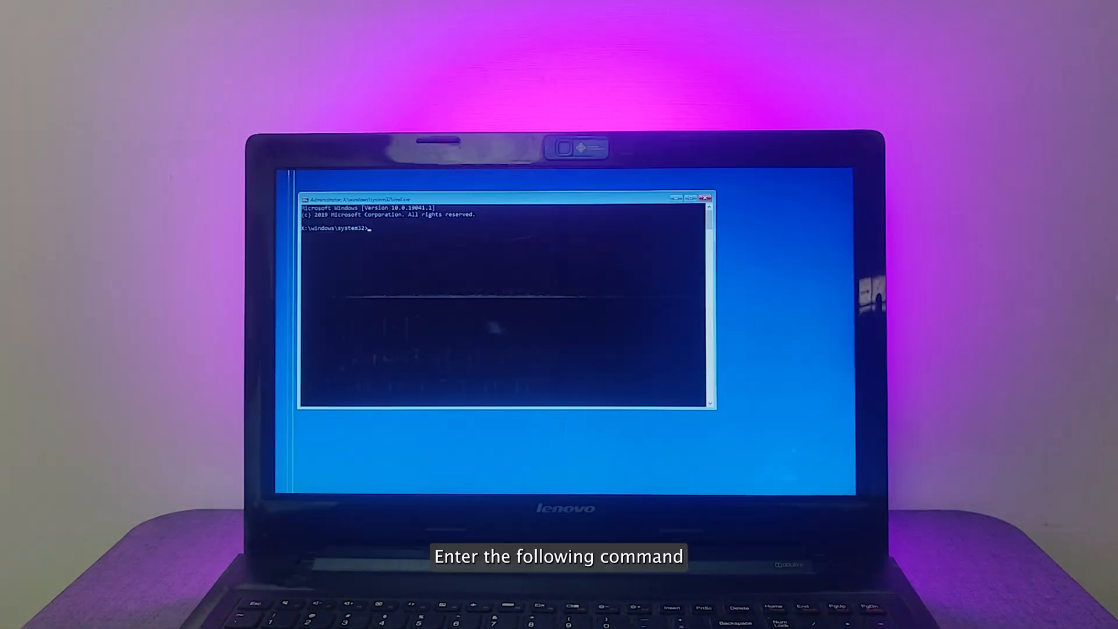
text(chkdsk)
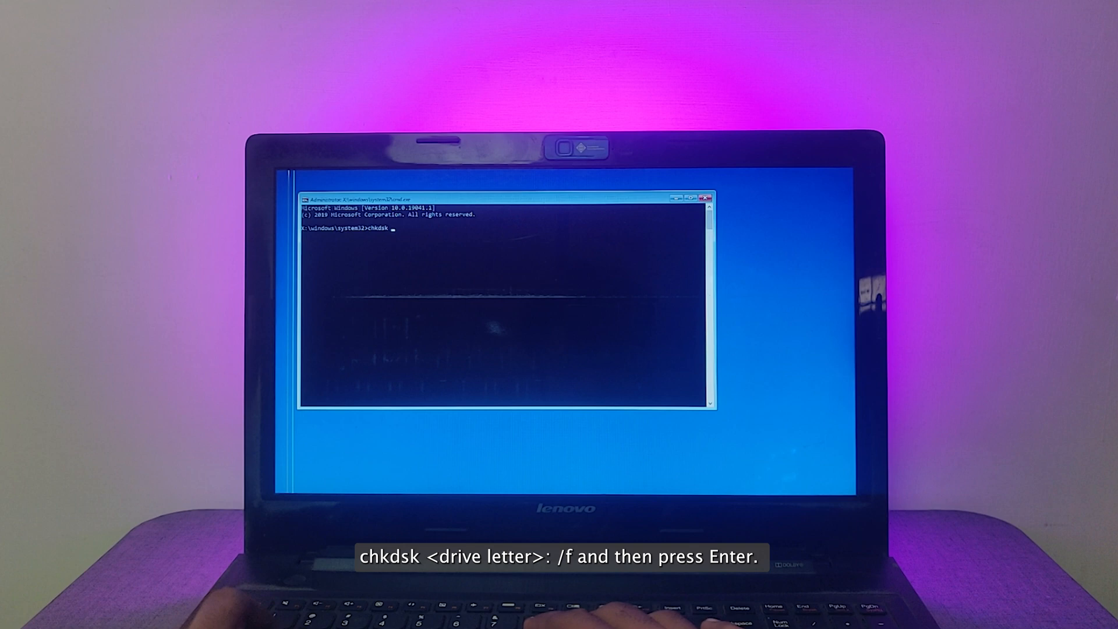
text(C:)
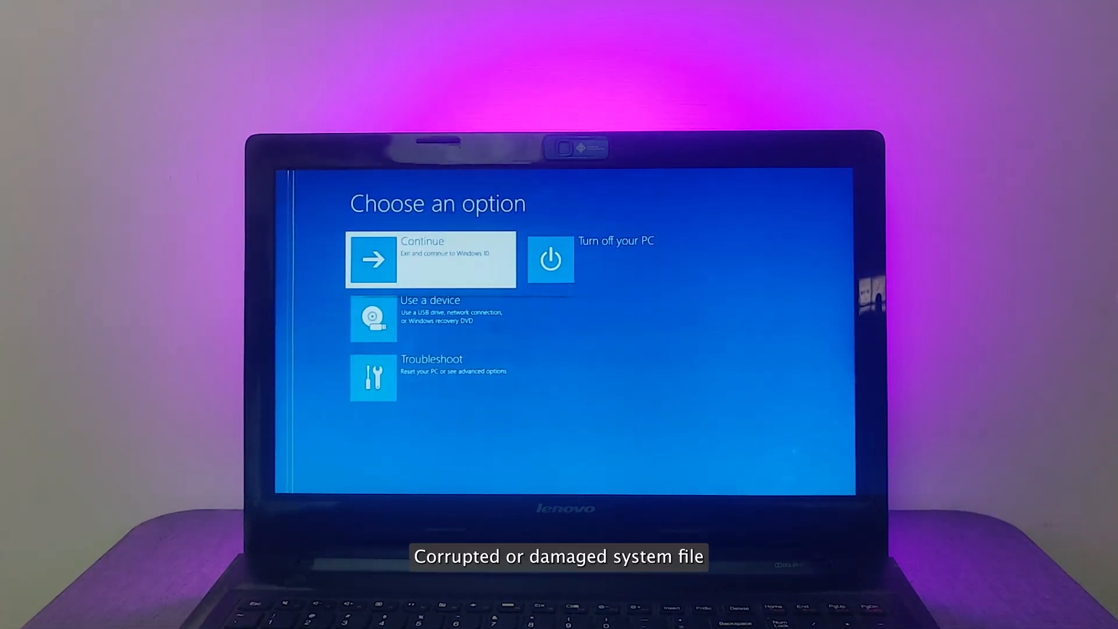
Run sfc /scannow from the recovery Command Prompt to repair system files
click(429, 258)
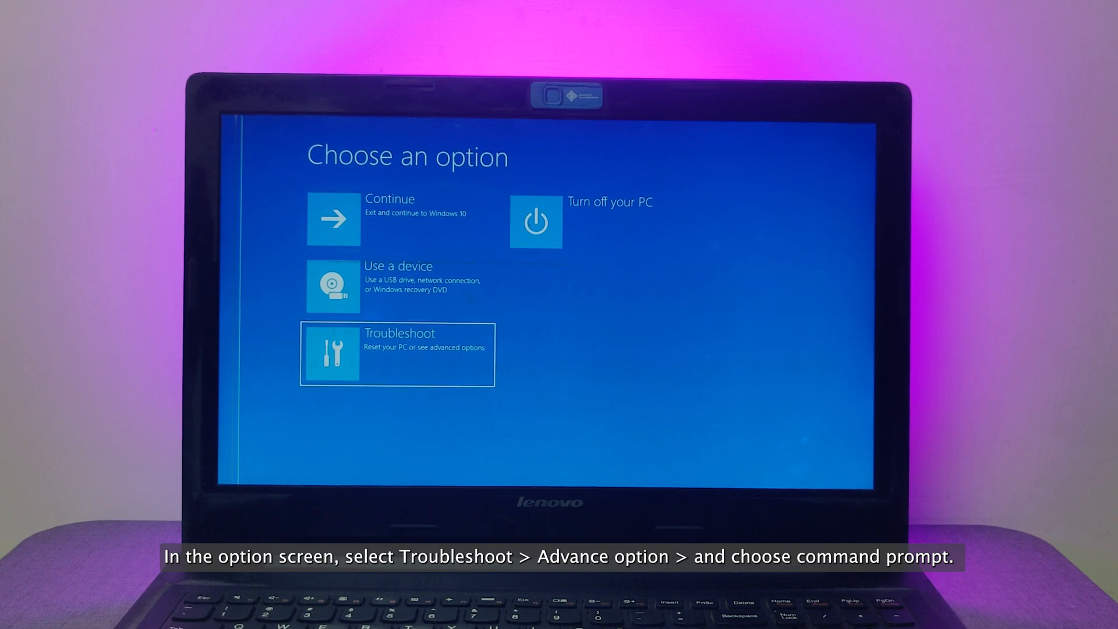
click(396, 354)
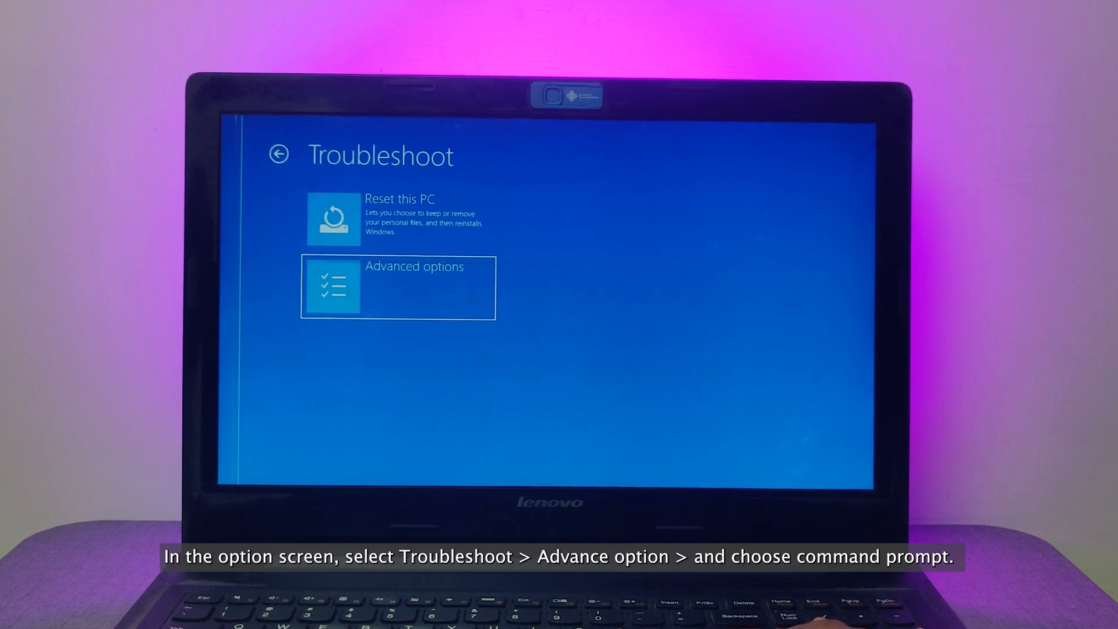
click(398, 287)
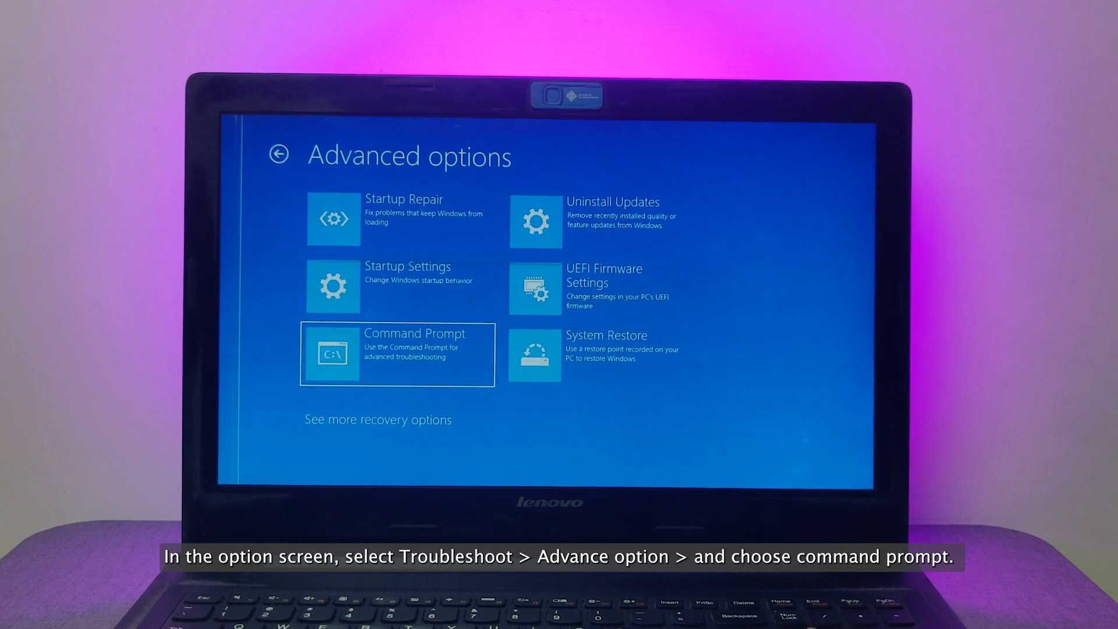
click(398, 354)
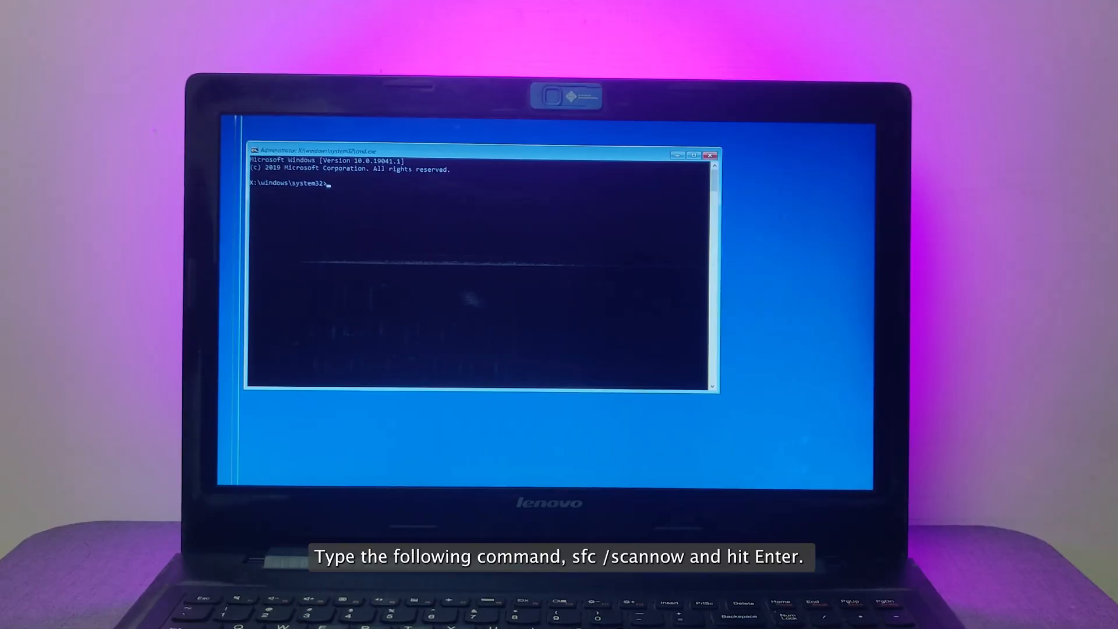
text(sfc /scanno)
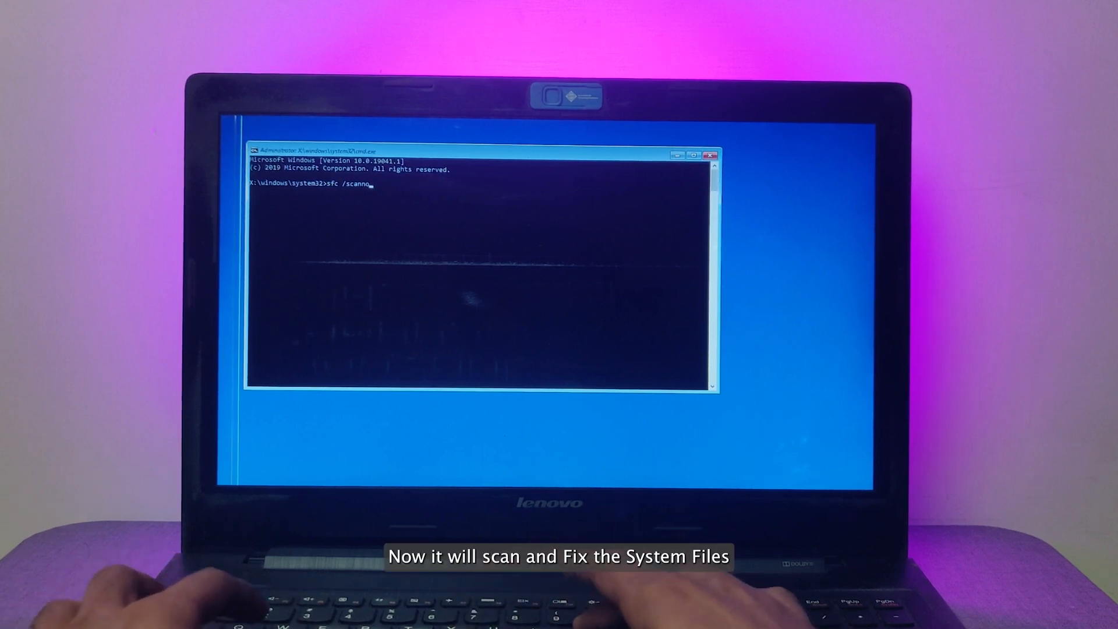
key(enter)
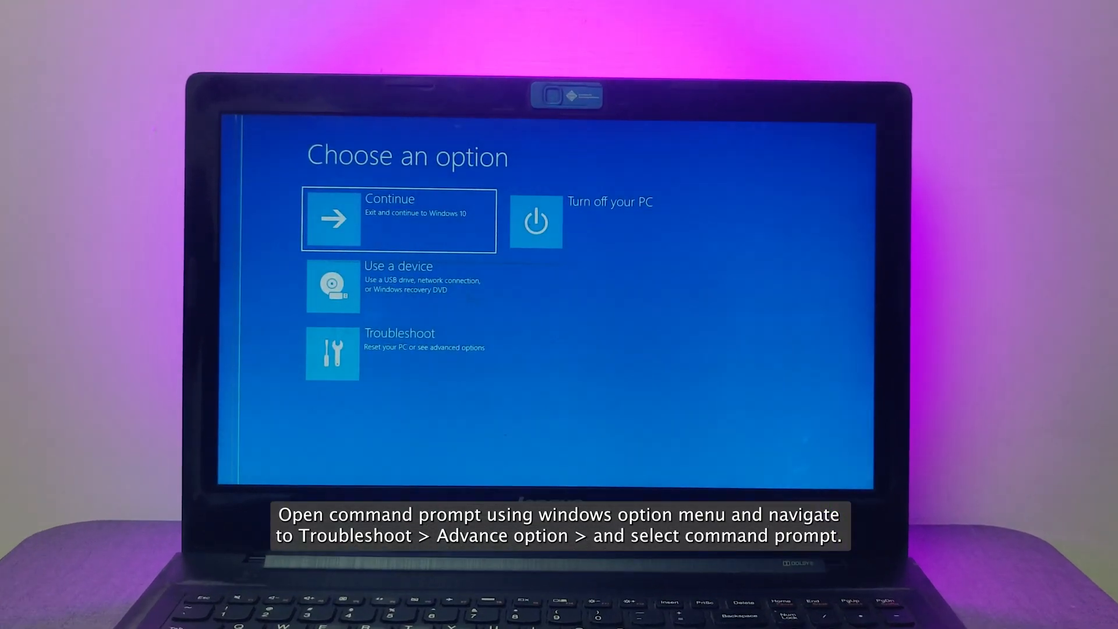
Run bootrec /rebuildbcd from the recovery Command Prompt
click(397, 353)
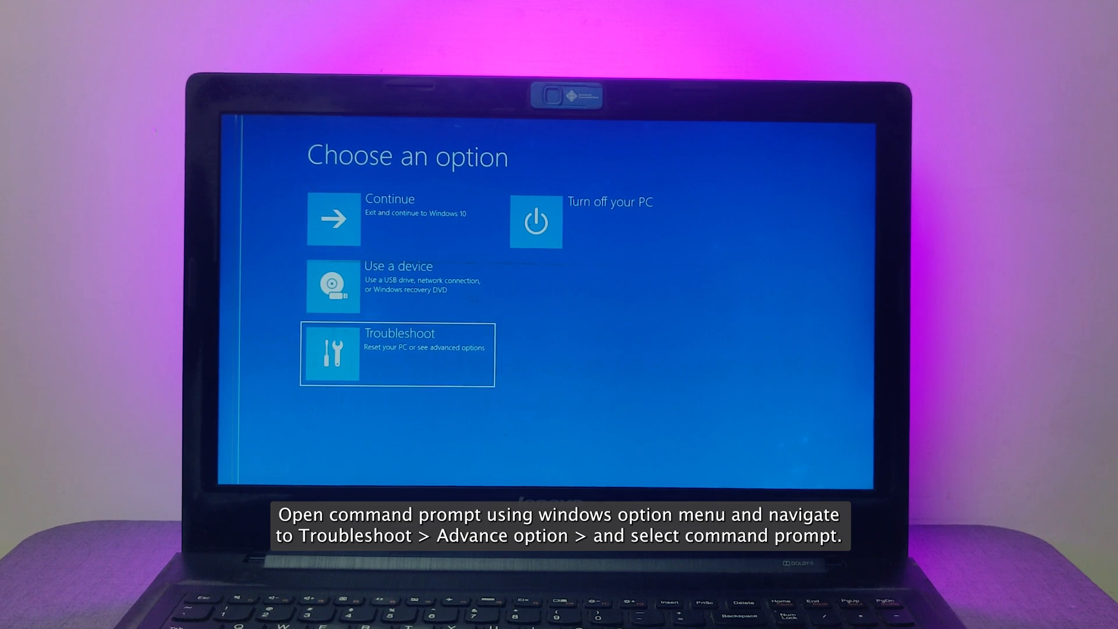
click(397, 353)
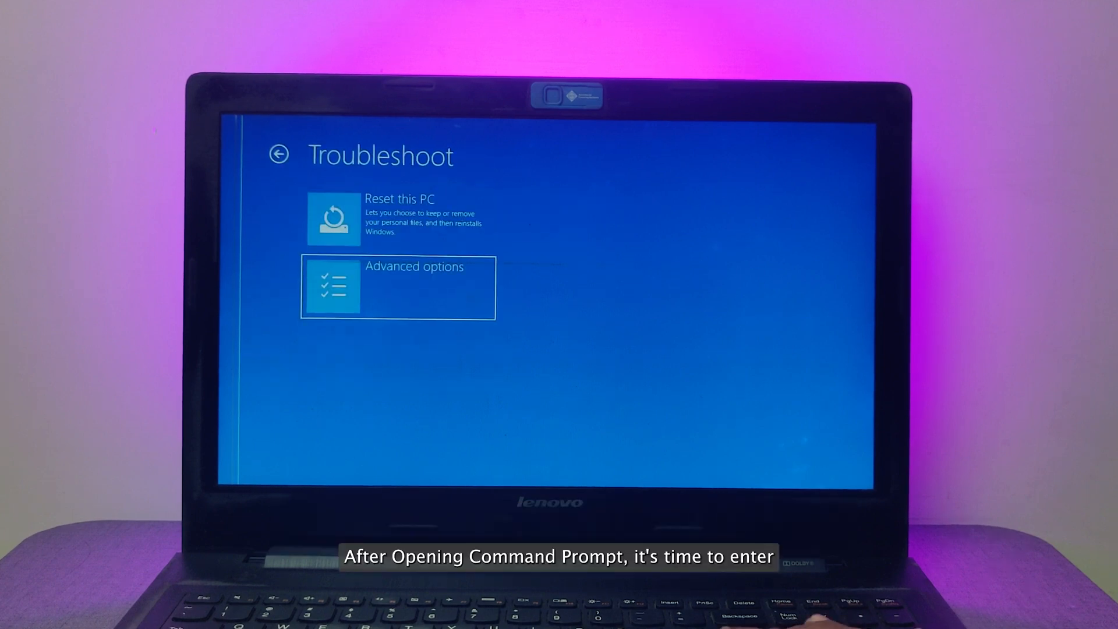
click(398, 286)
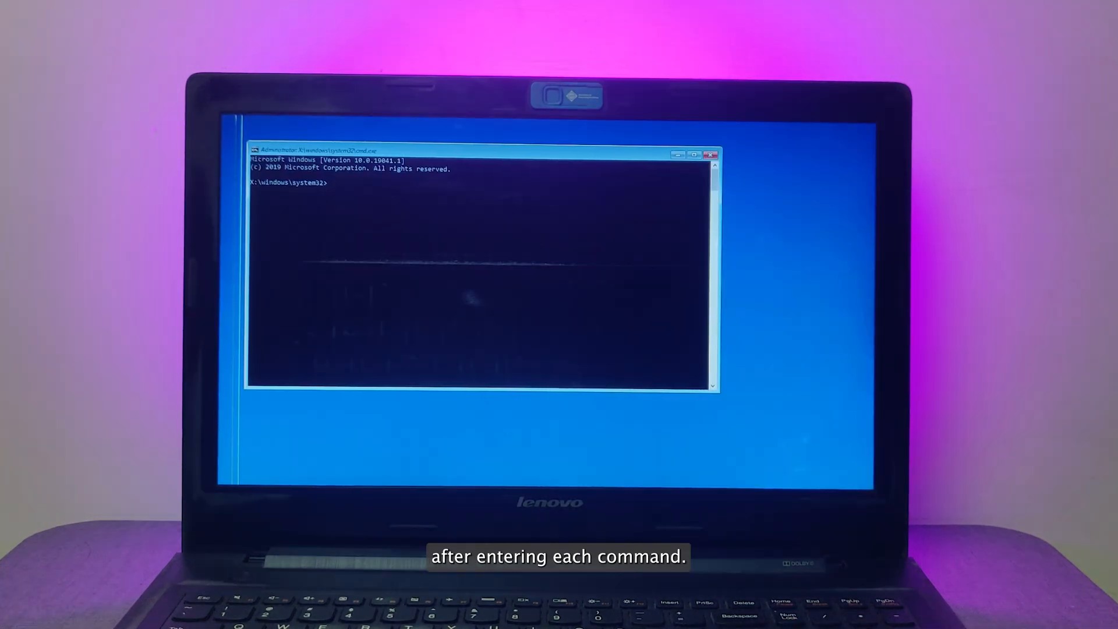
text(boot)
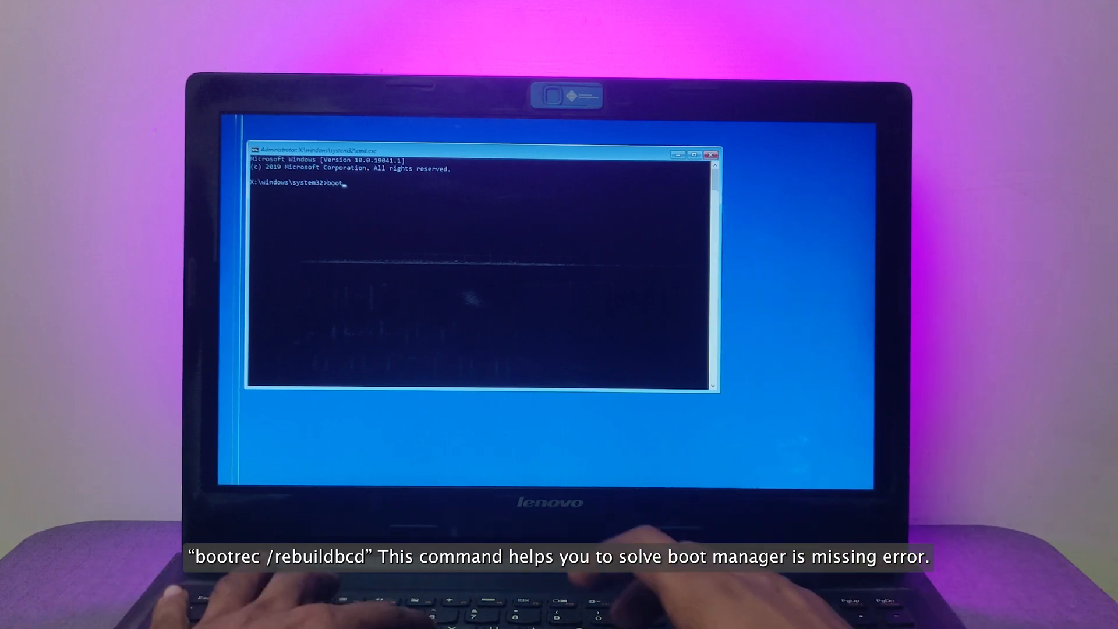
text(rec /rebuildbcd)
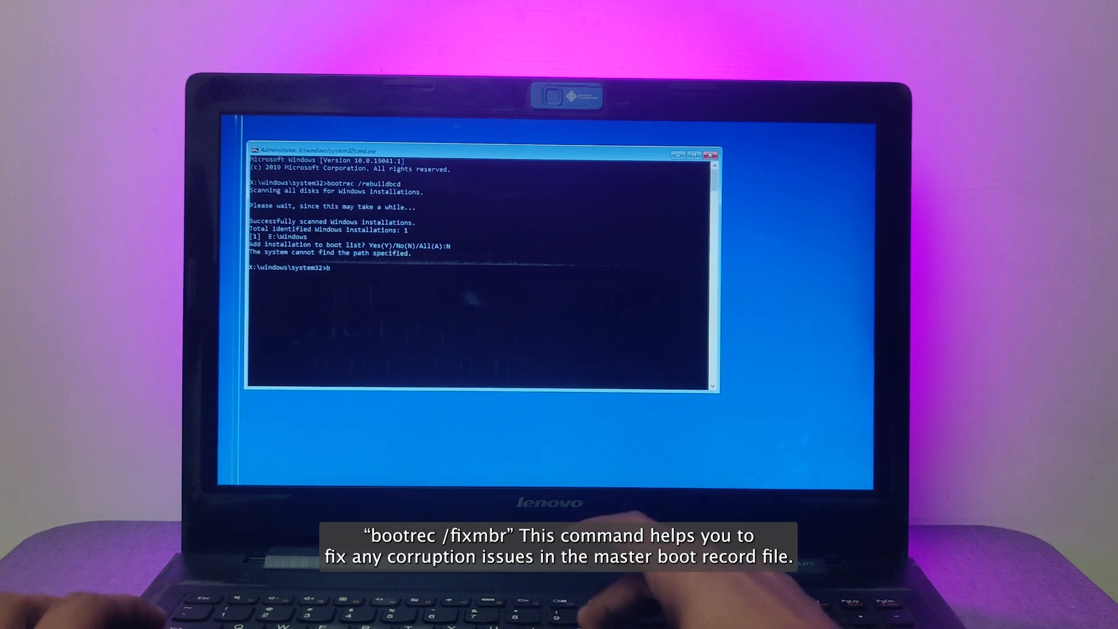
Run bootrec /fixmbr and bootrec /fixboot to repair the MBR and boot sector
text(ootrec /)
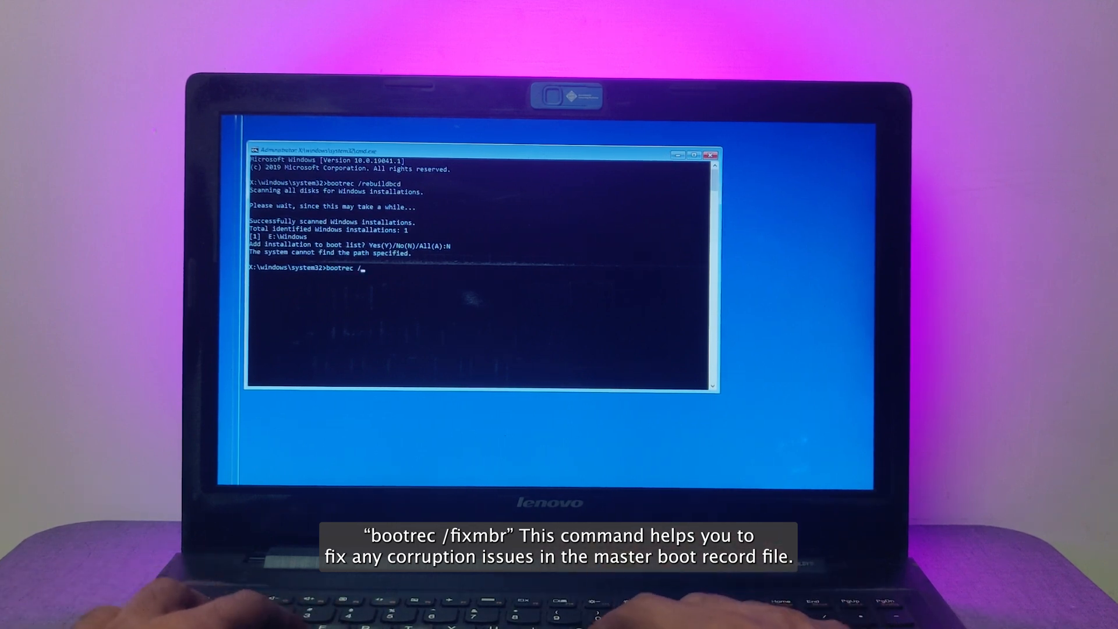
text(fixmbr)
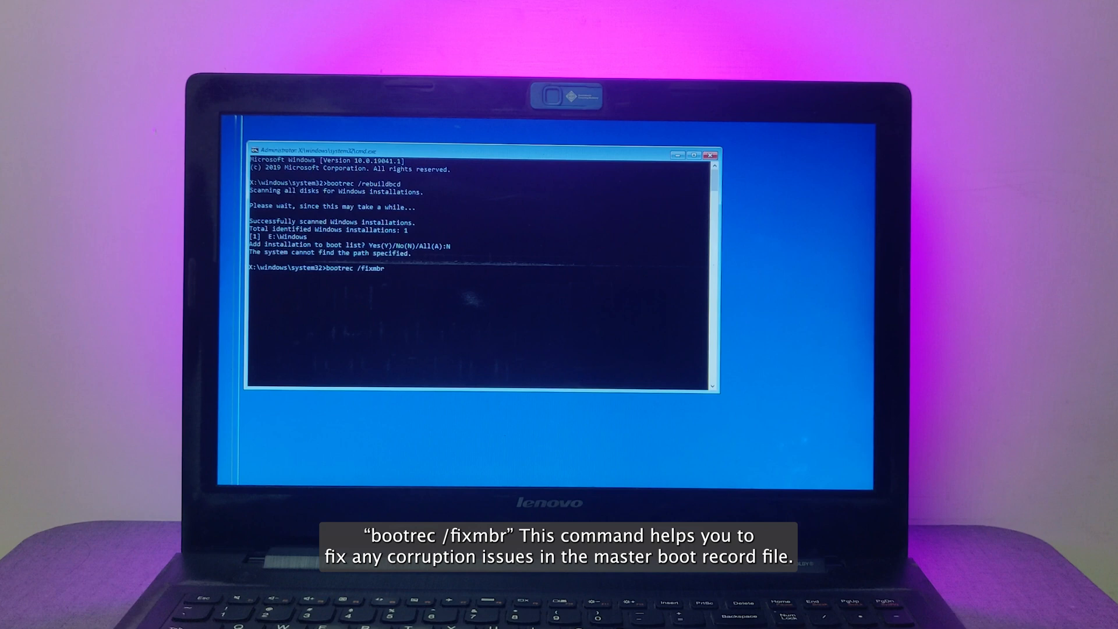
text(bo)
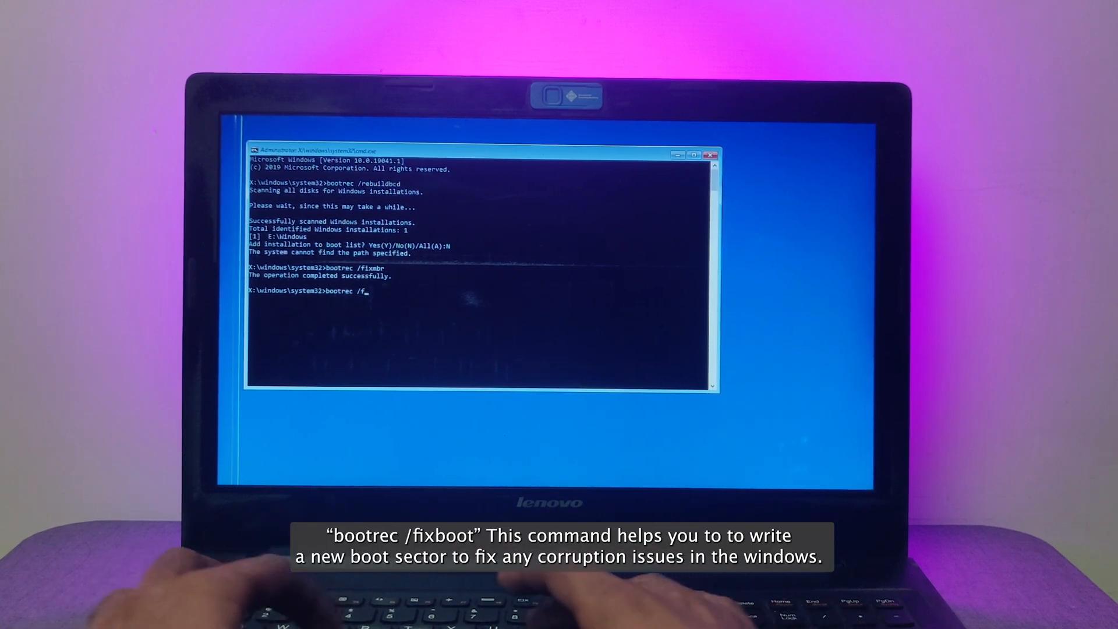
text(ixboot)
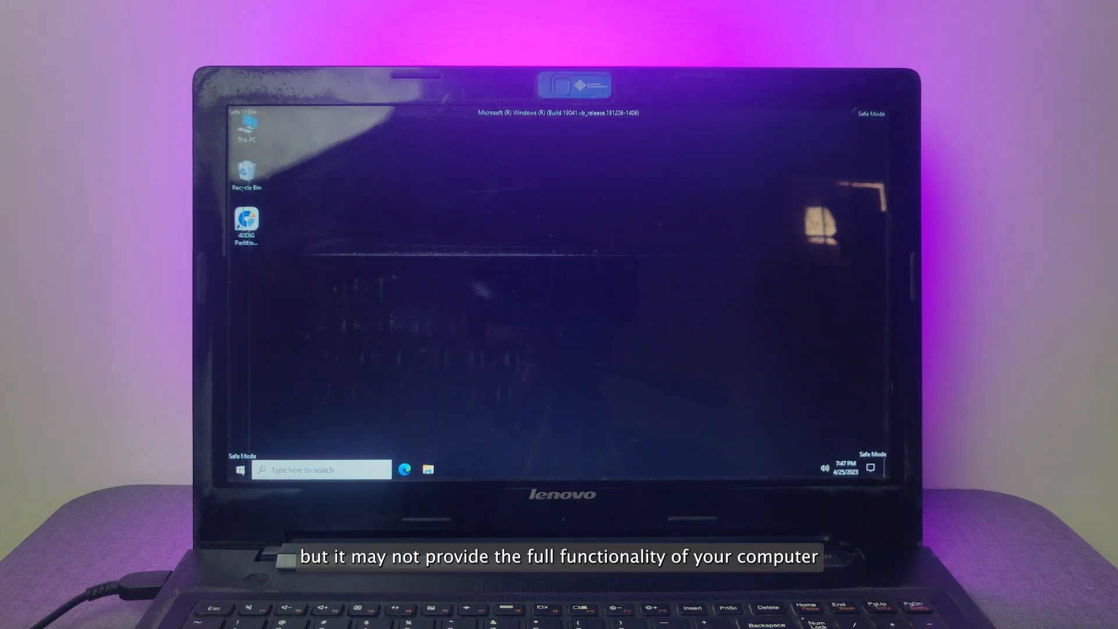
mouse_move(386, 329)
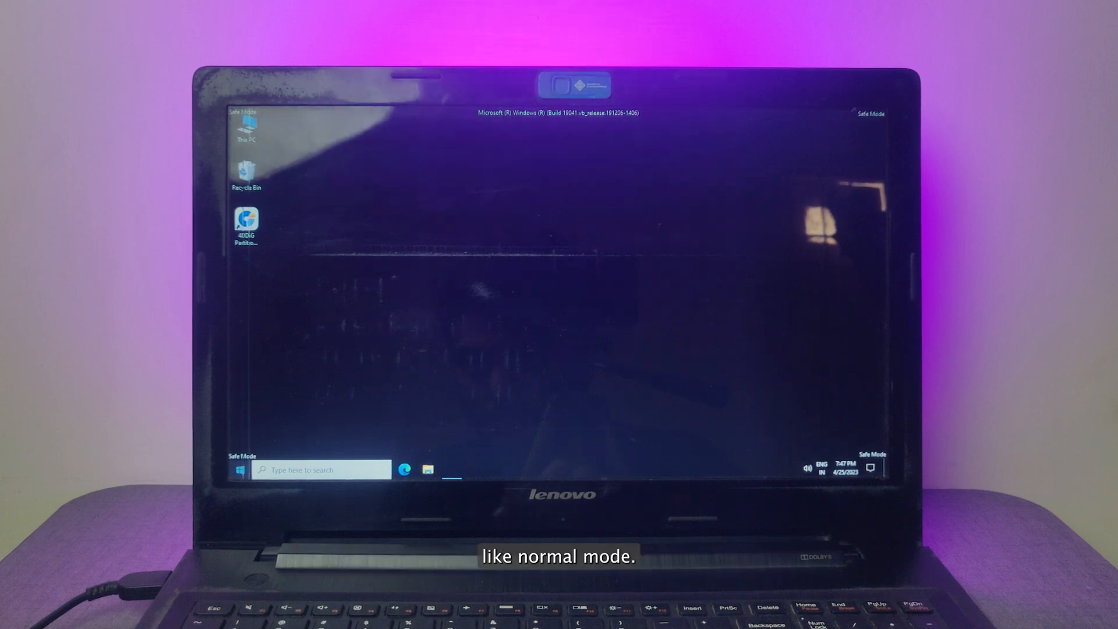
Restart the computer from the Start button's power menu in Safe Mode
right_click(240, 469)
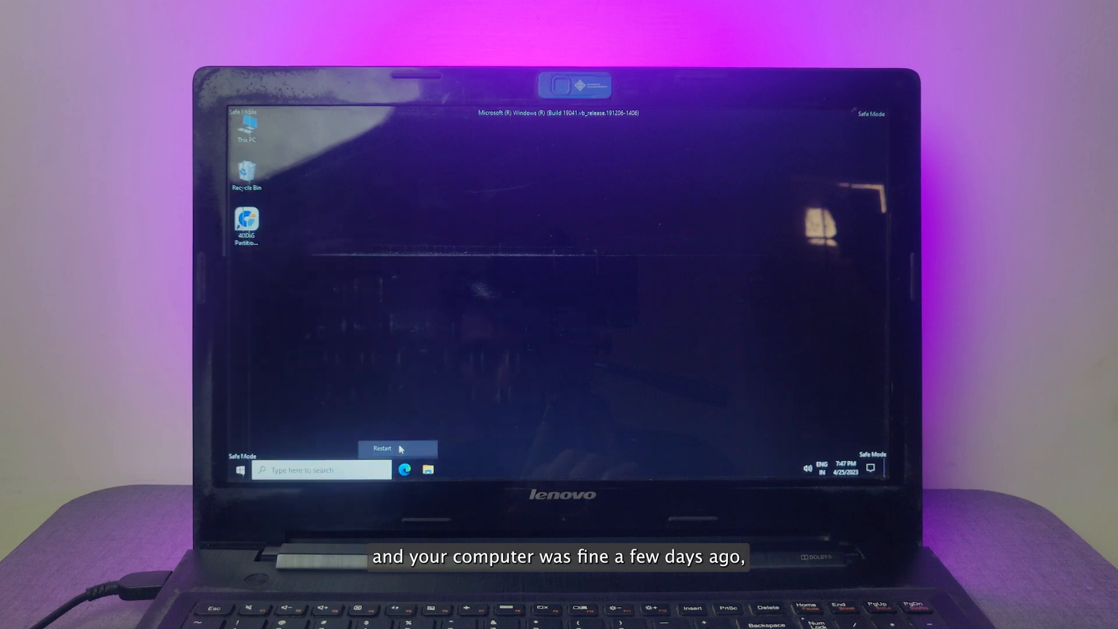
click(382, 447)
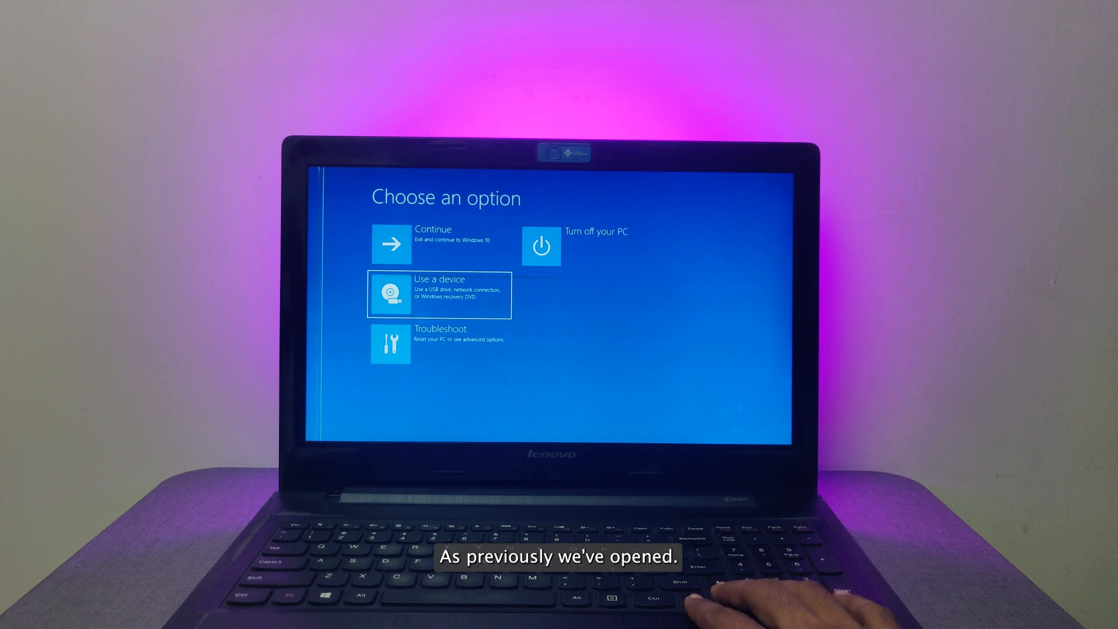
Launch System Restore from Troubleshoot > Advanced options and reach the restore point list
click(440, 344)
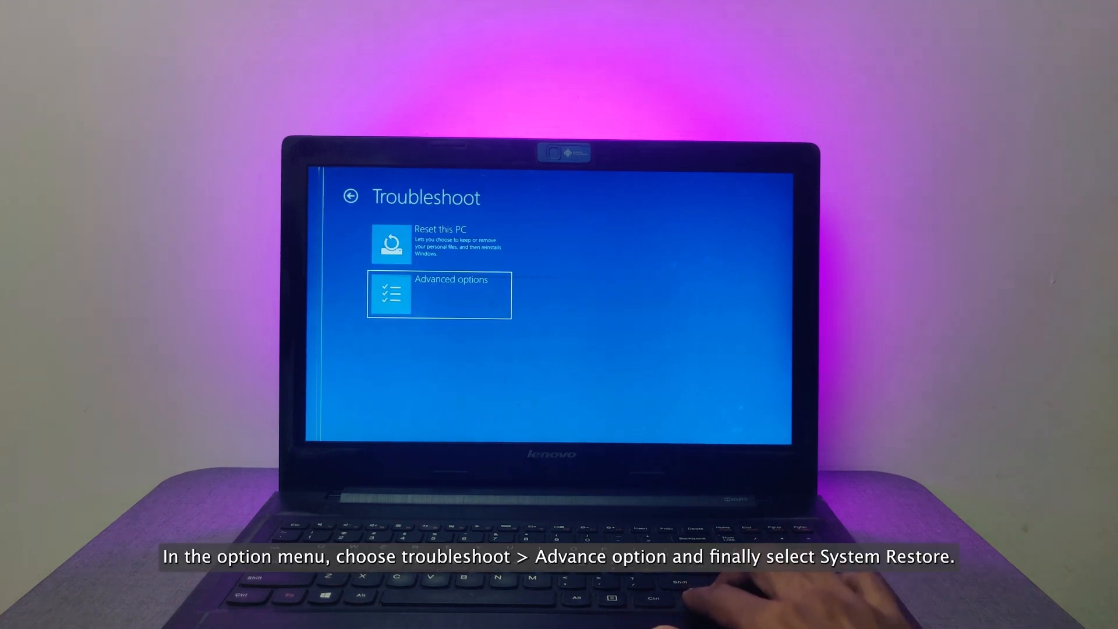
click(439, 295)
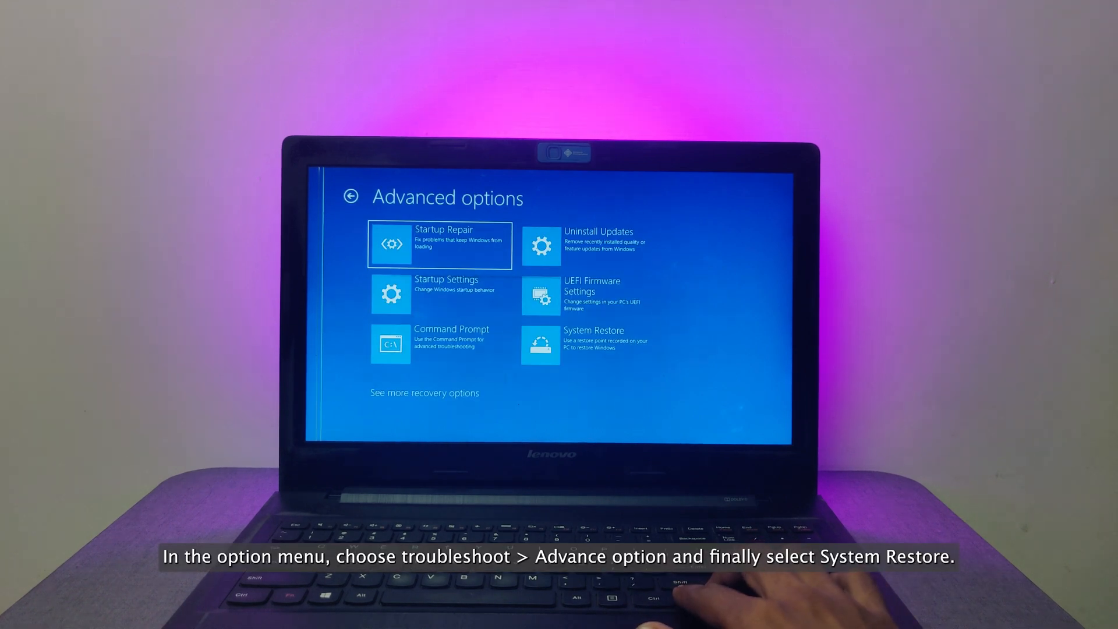
click(585, 344)
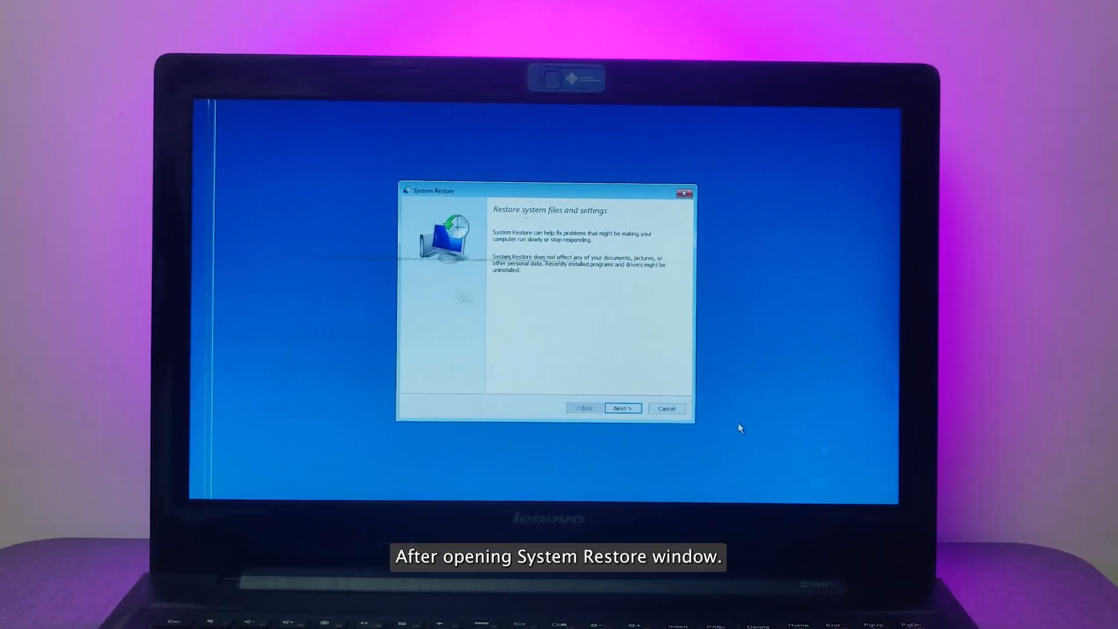
click(622, 407)
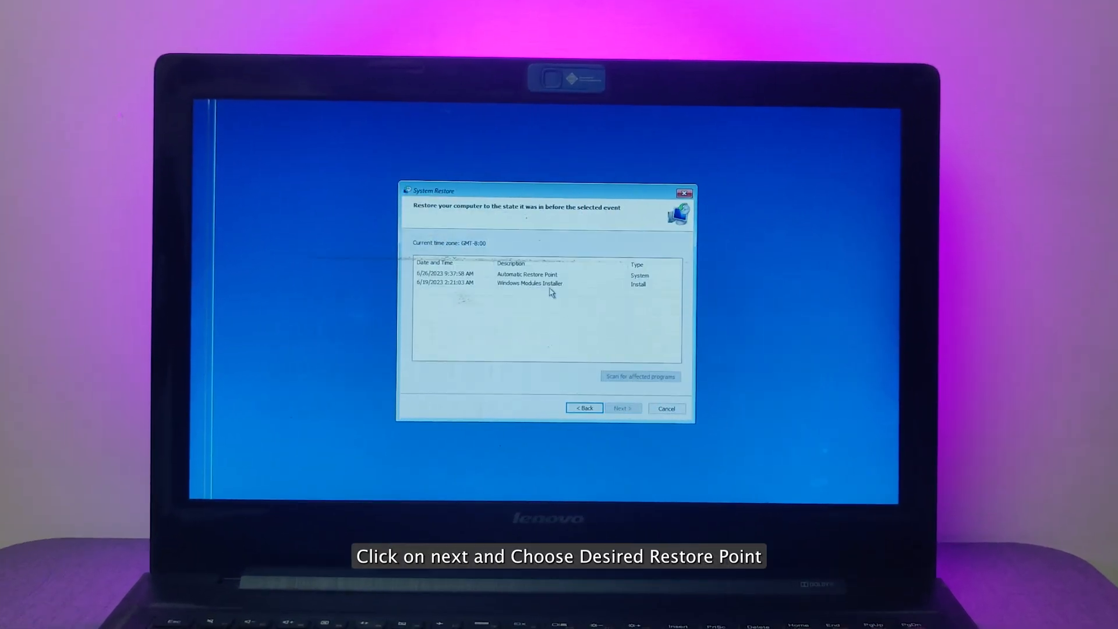
Select the Automatic Restore Point and continue the restore
click(526, 274)
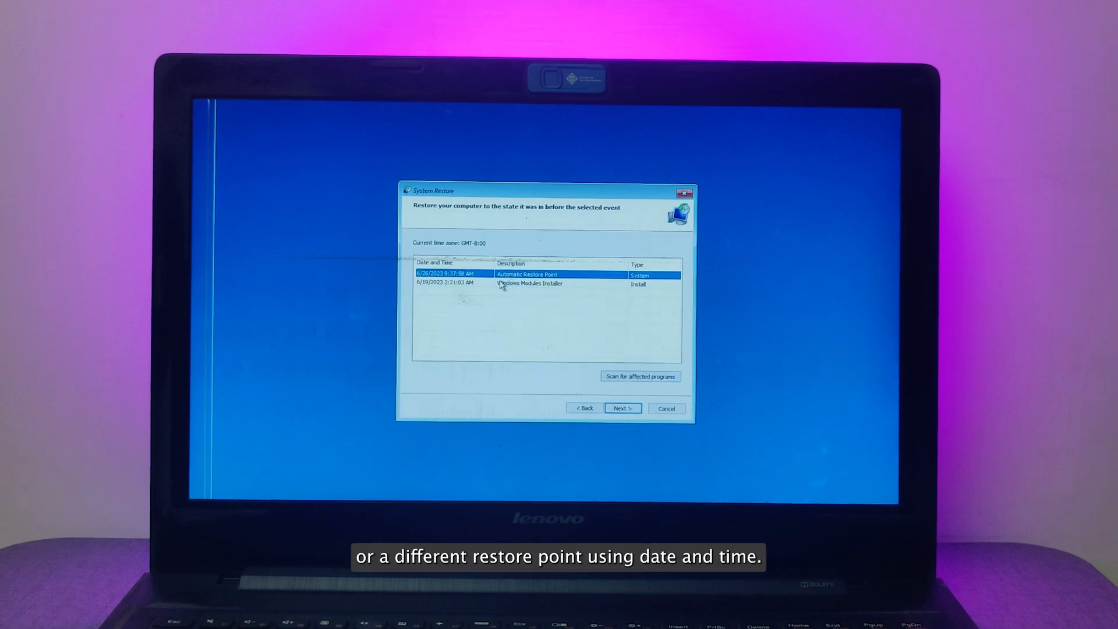
click(528, 283)
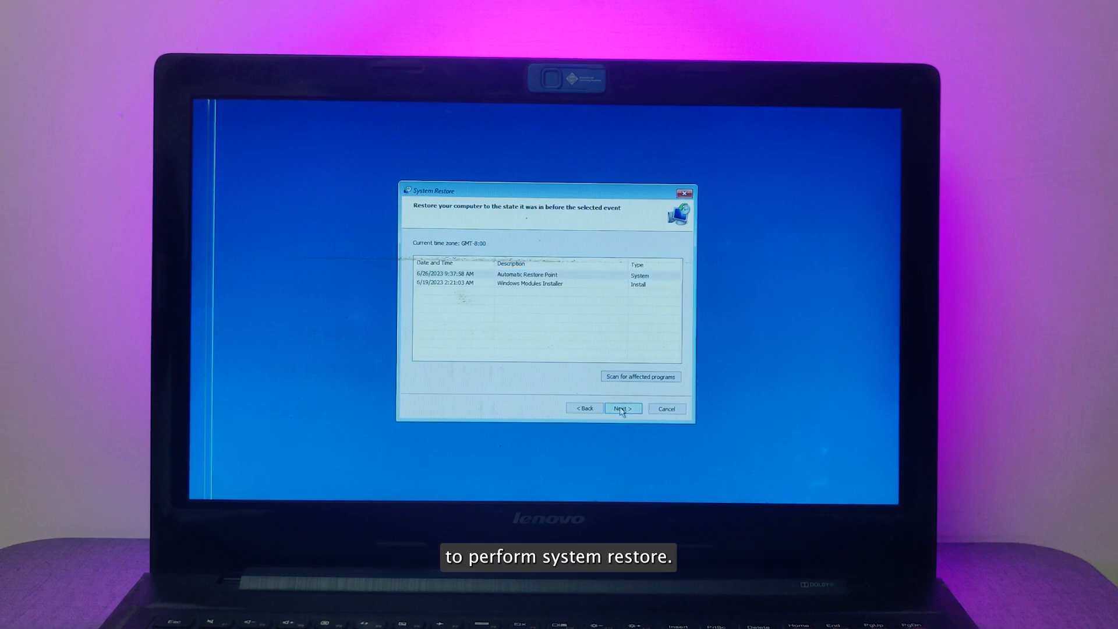
click(622, 408)
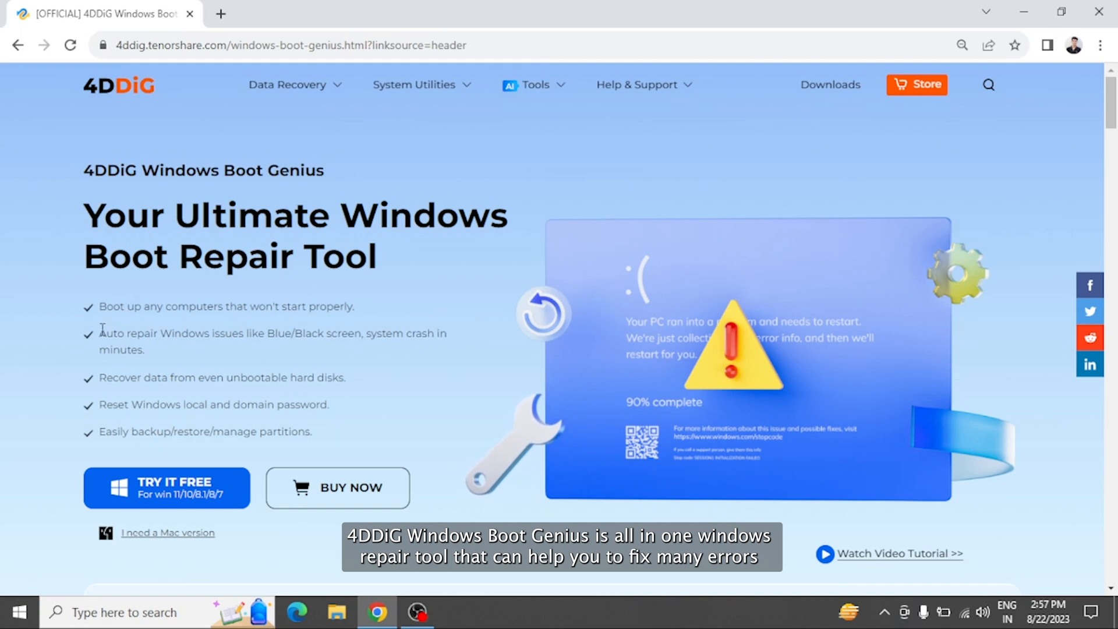
mouse_move(198, 363)
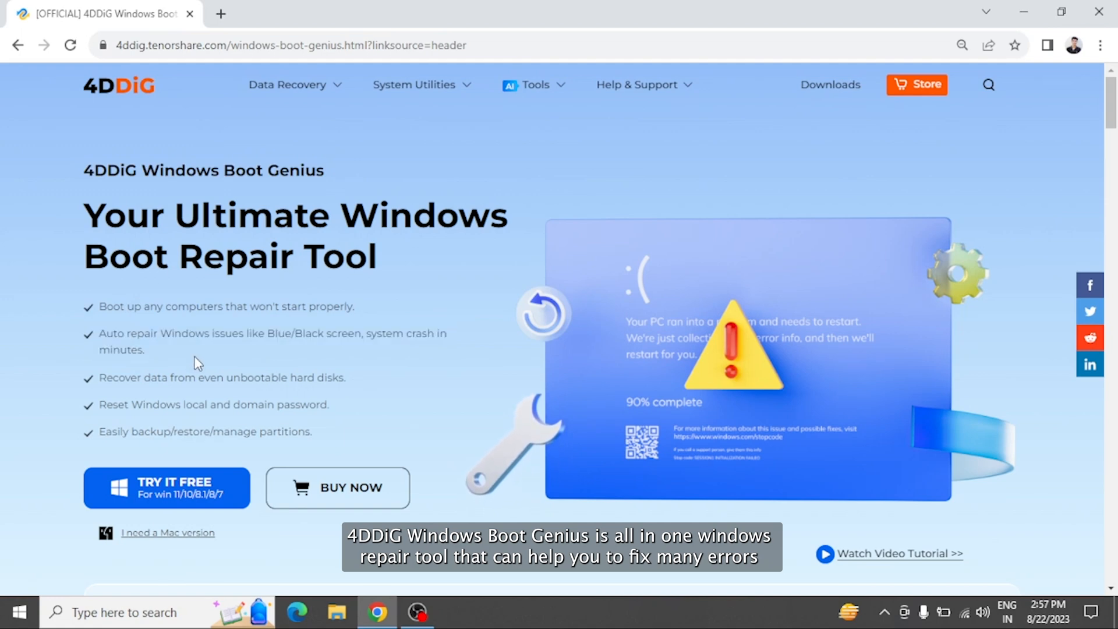
Start the Try It Free download of Windows Boot Genius from its product page
scroll(down, 3)
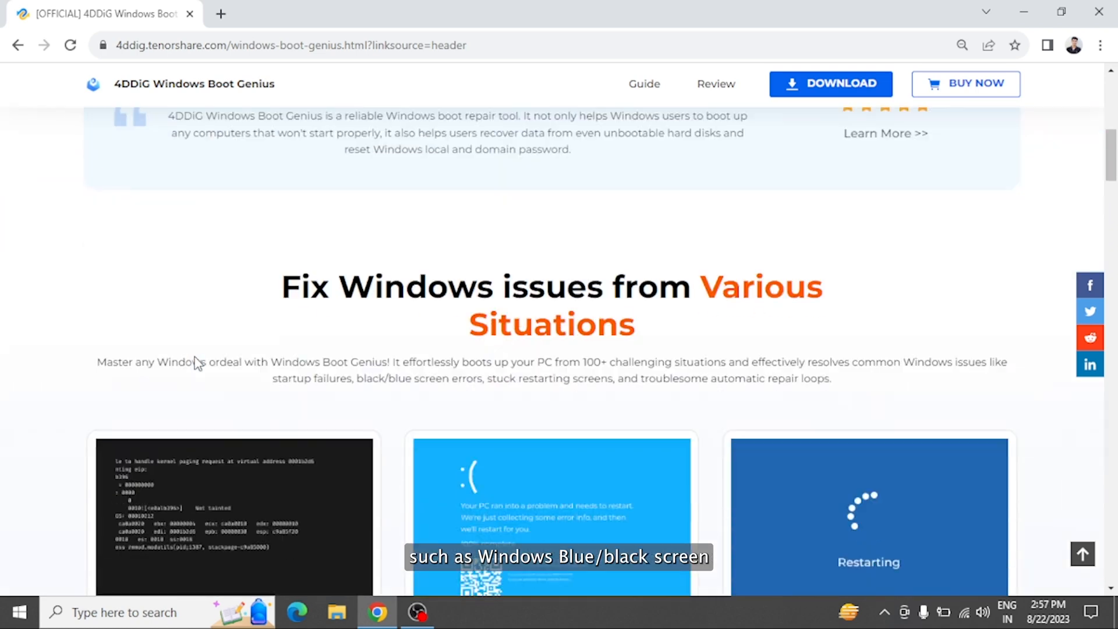
scroll(down, 3)
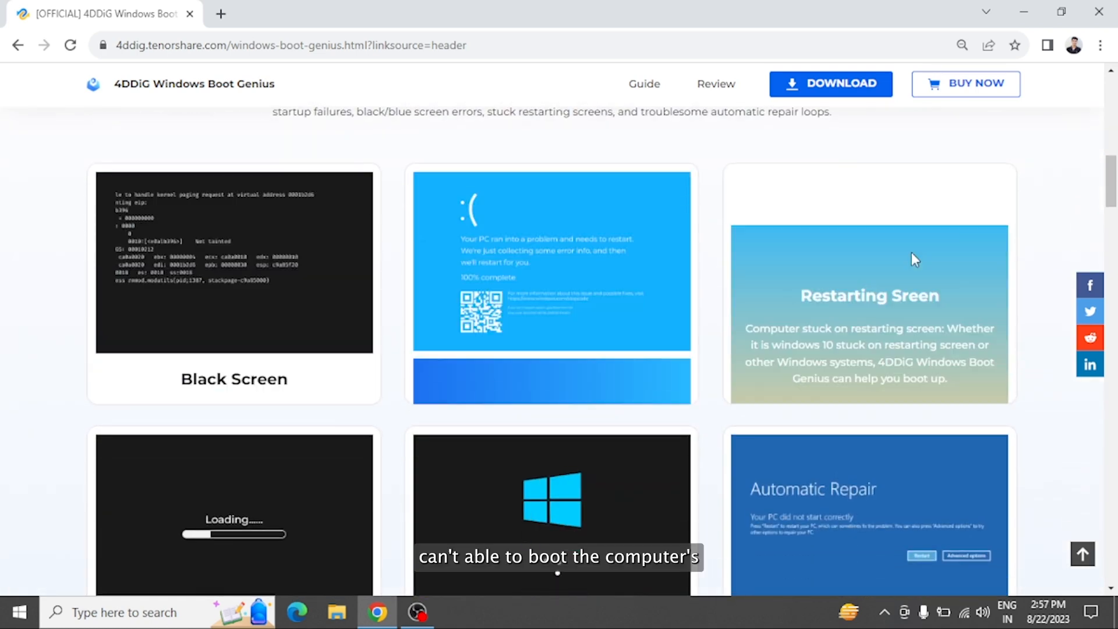
scroll(down, 3)
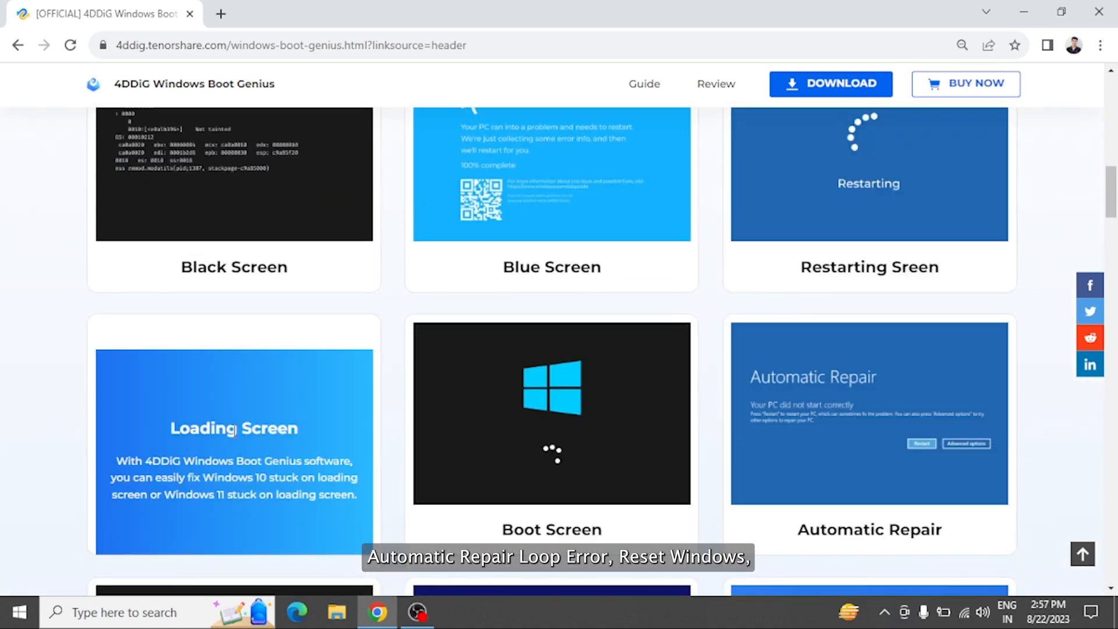
scroll(down, 3)
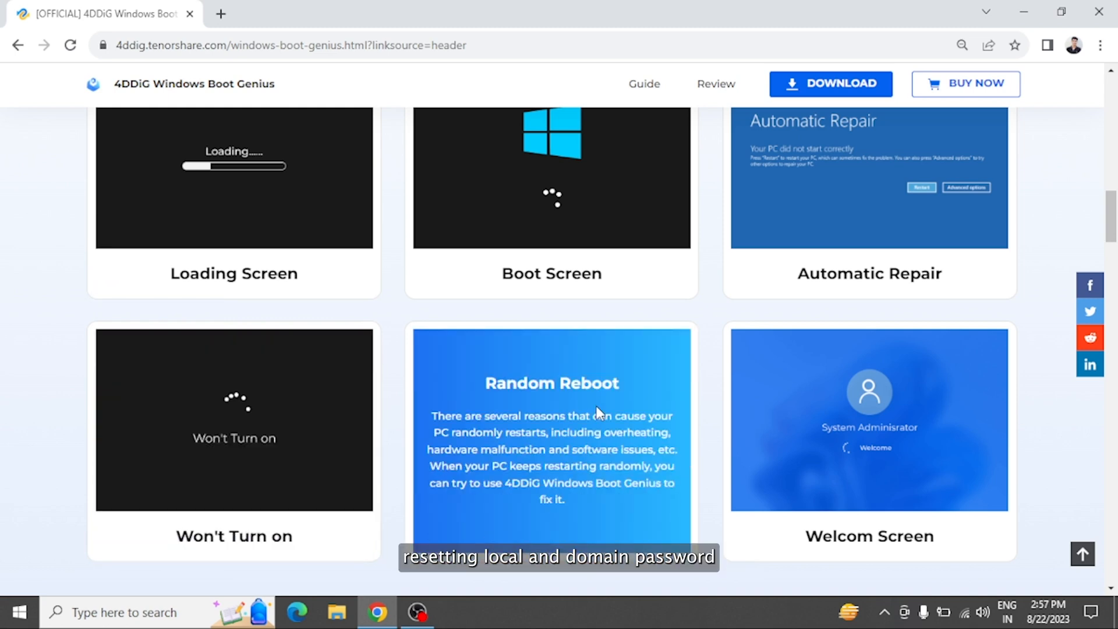
scroll(down, 3)
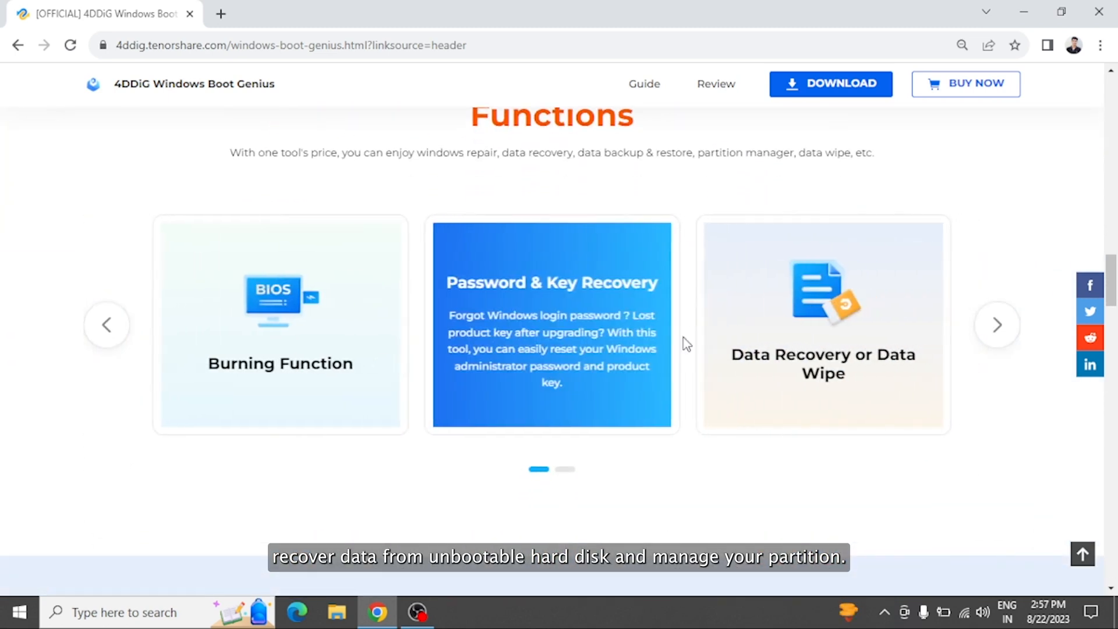
scroll(down, 3)
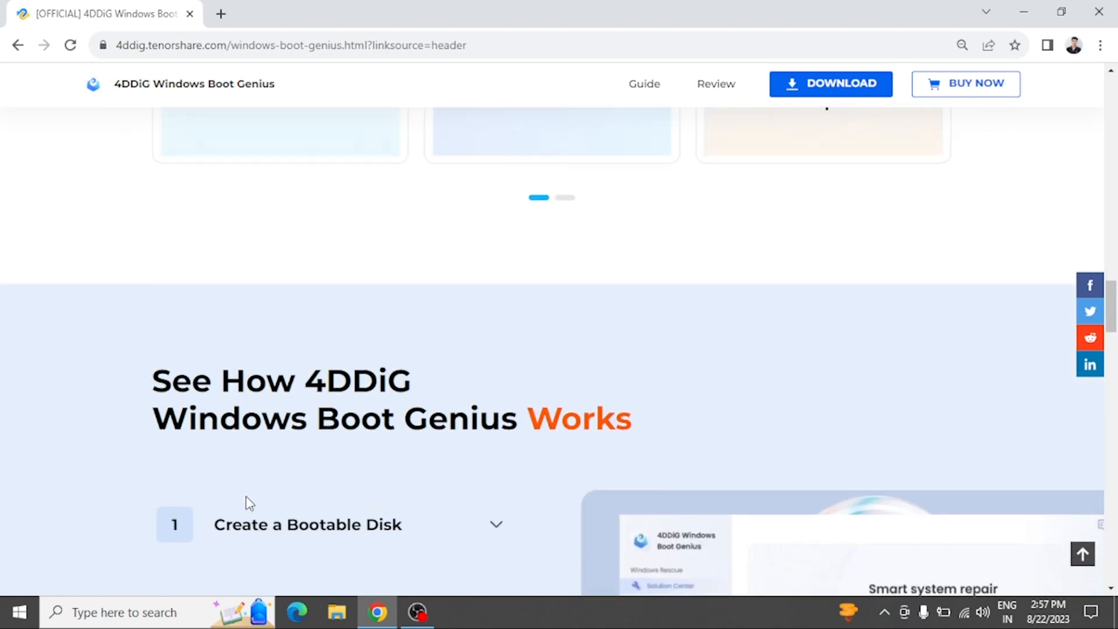
scroll(down, 3)
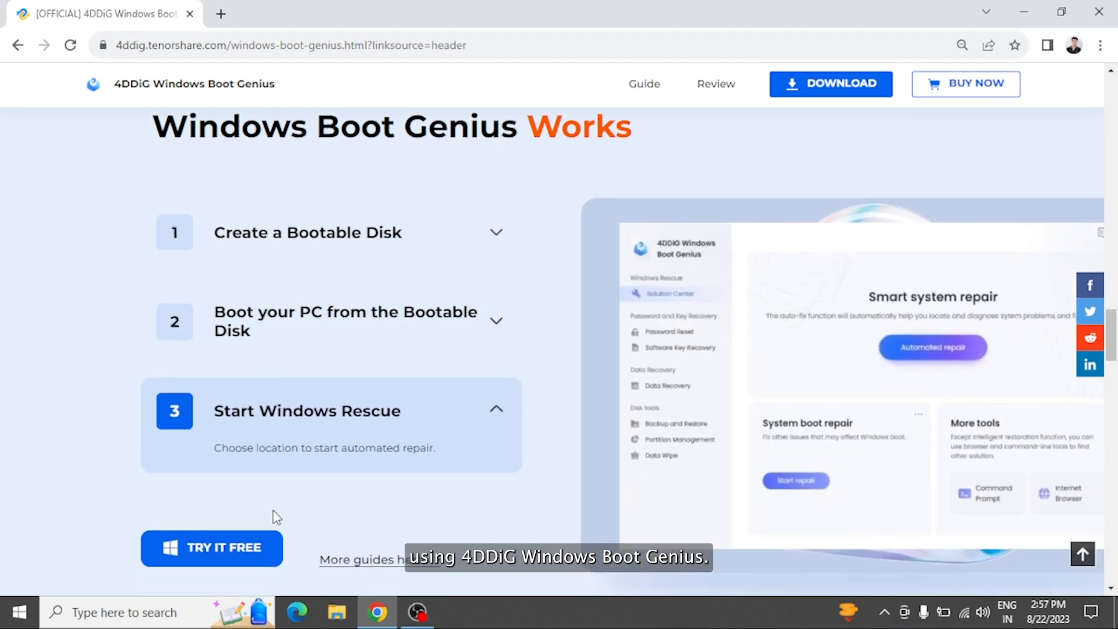
click(830, 84)
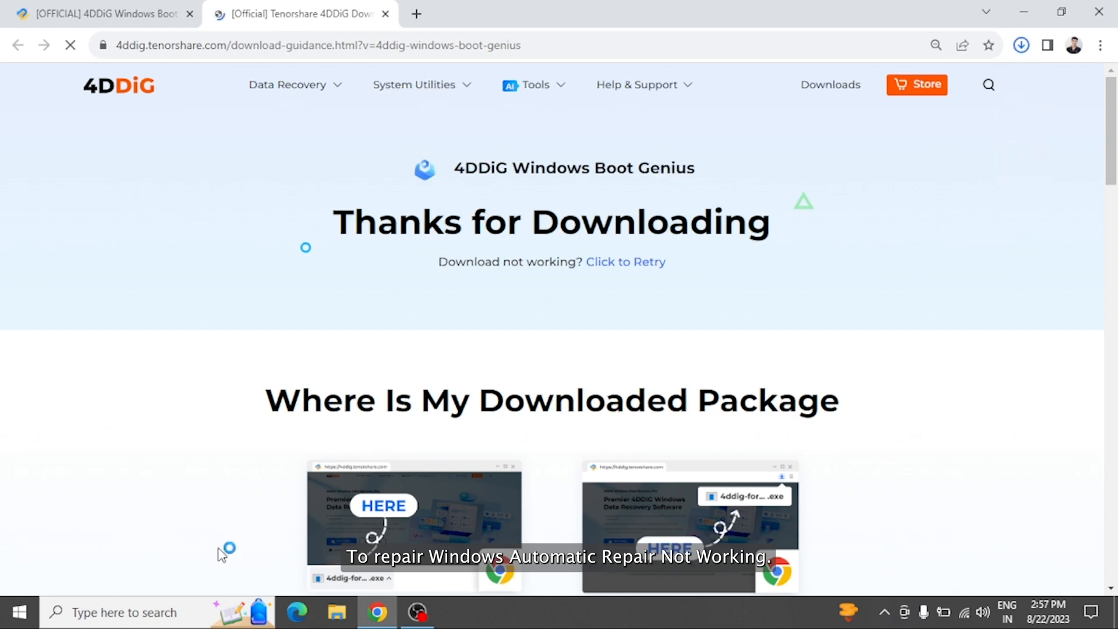
Create a Windows 10 (x64) boot disk on the SanDisk Cruzer Blade, accepting the erase warning
click(1021, 46)
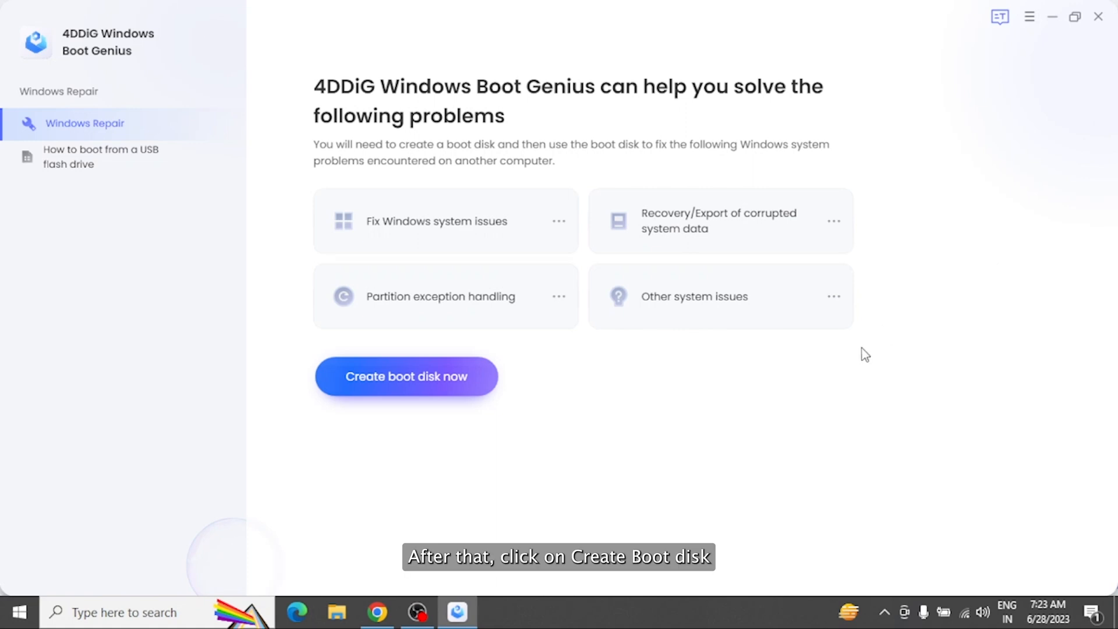
click(405, 376)
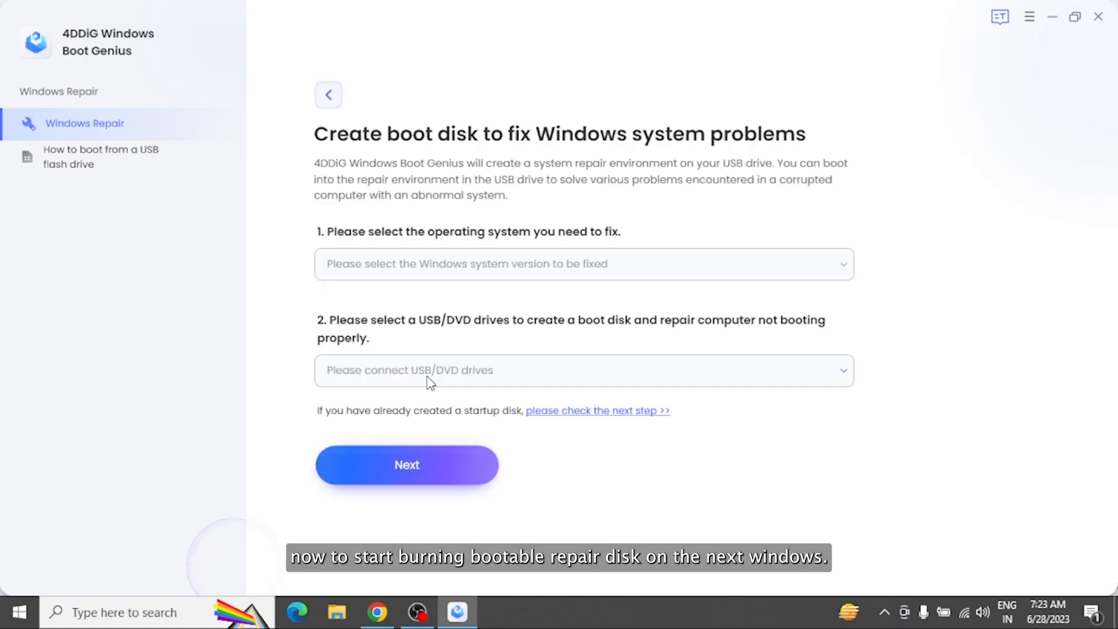
click(583, 370)
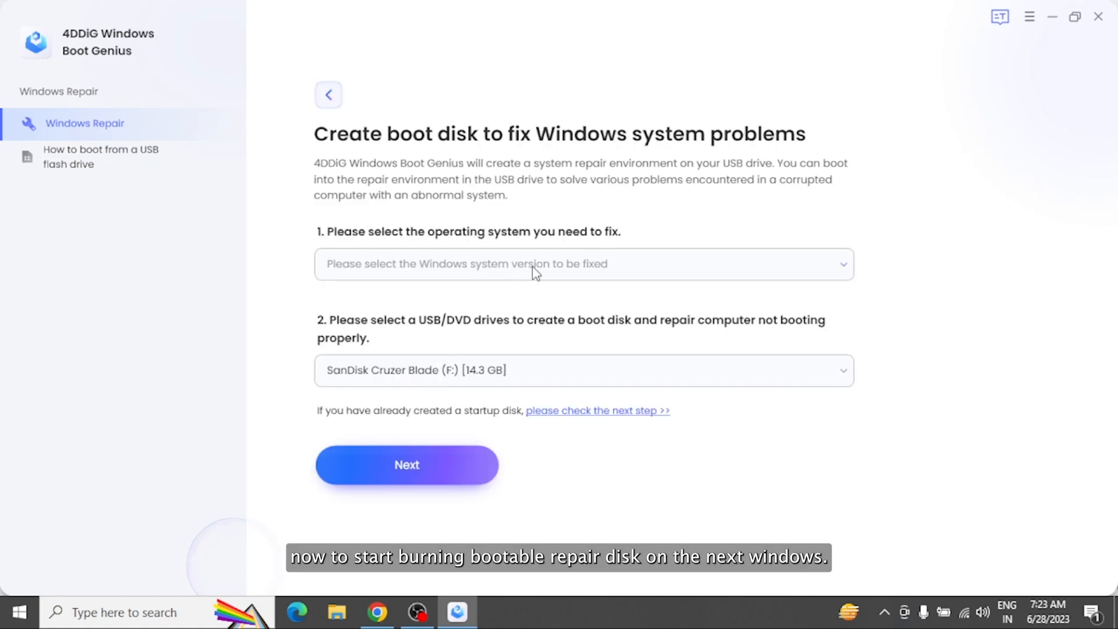
click(583, 264)
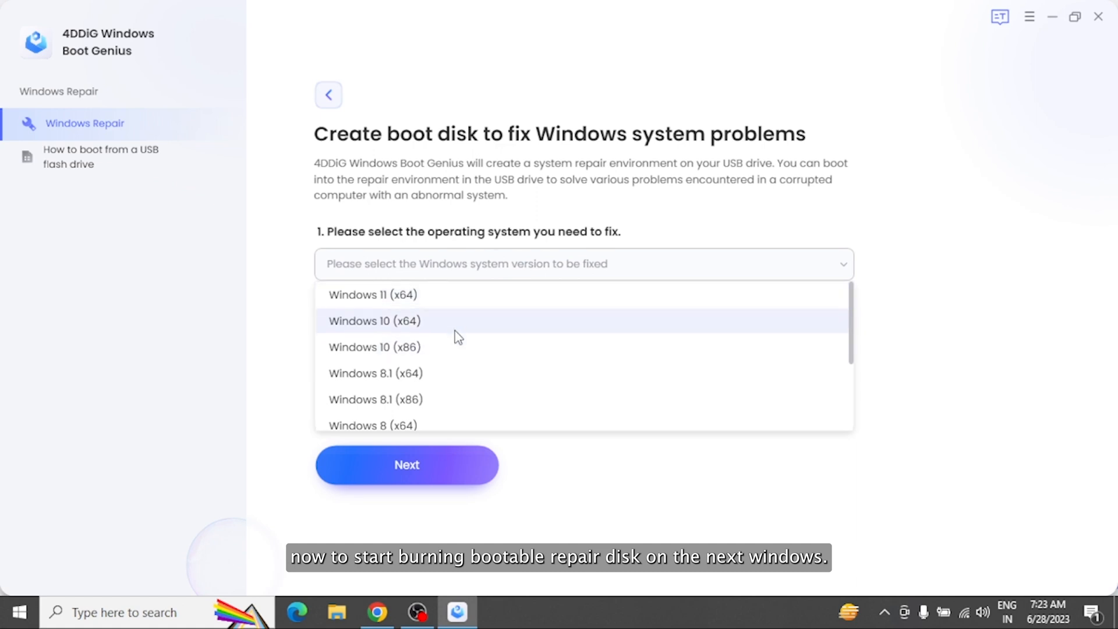
click(374, 321)
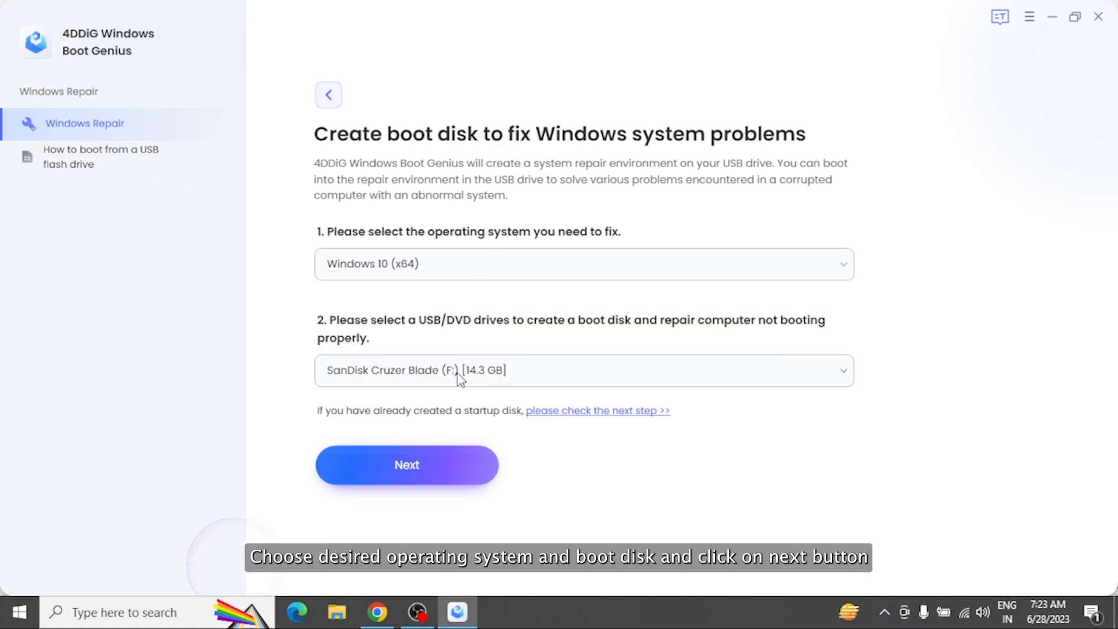
click(407, 465)
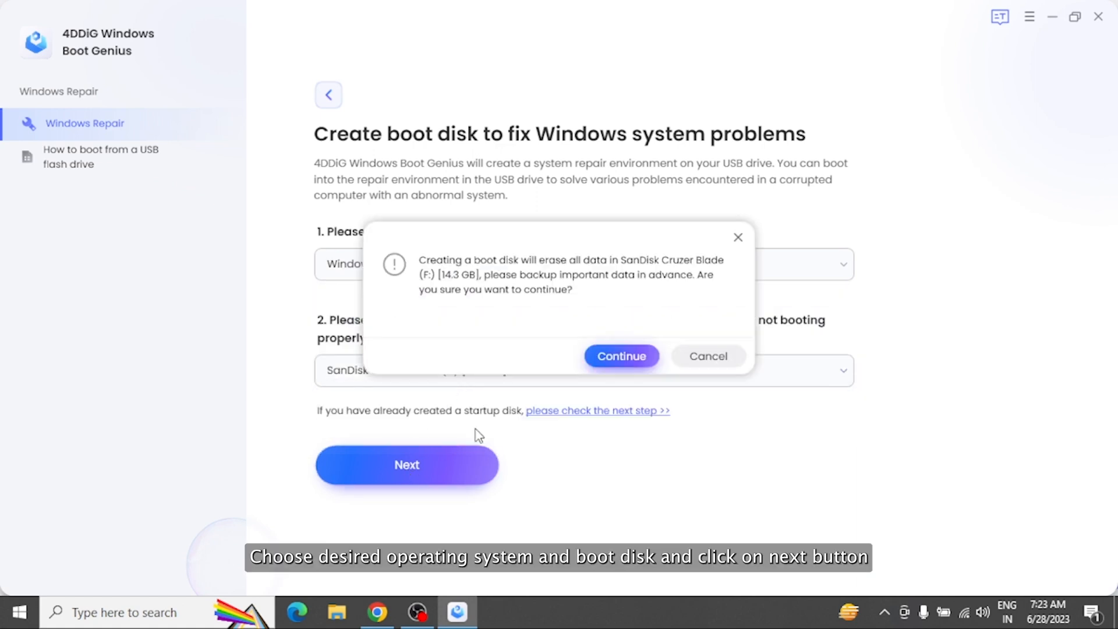
click(620, 356)
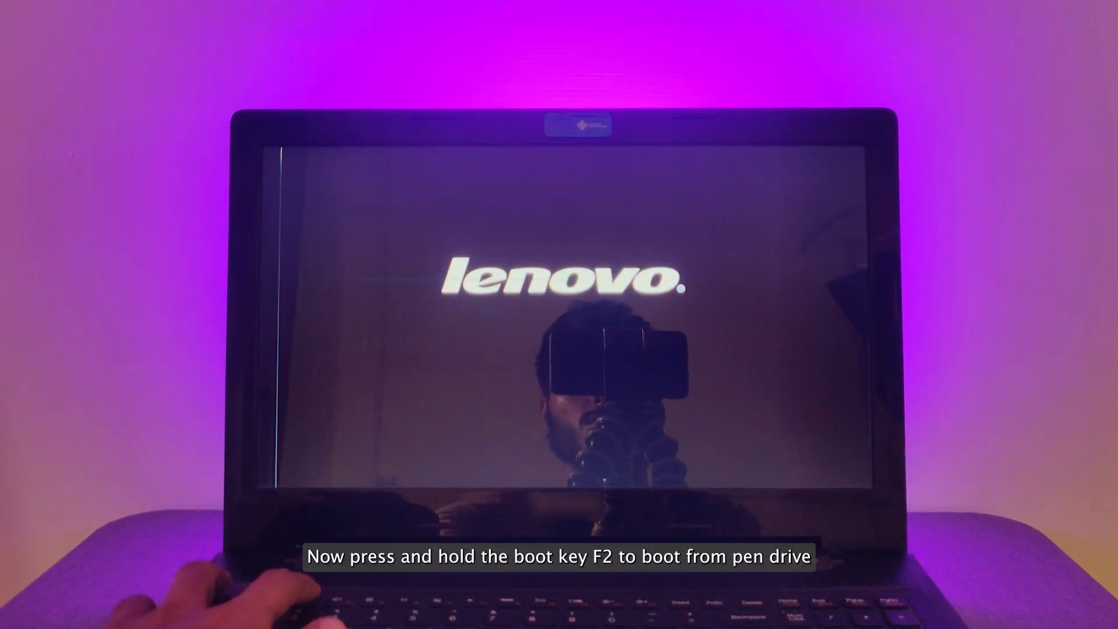
Boot the Lenovo laptop from the USB repair disk via the F2 boot menu
key(F2)
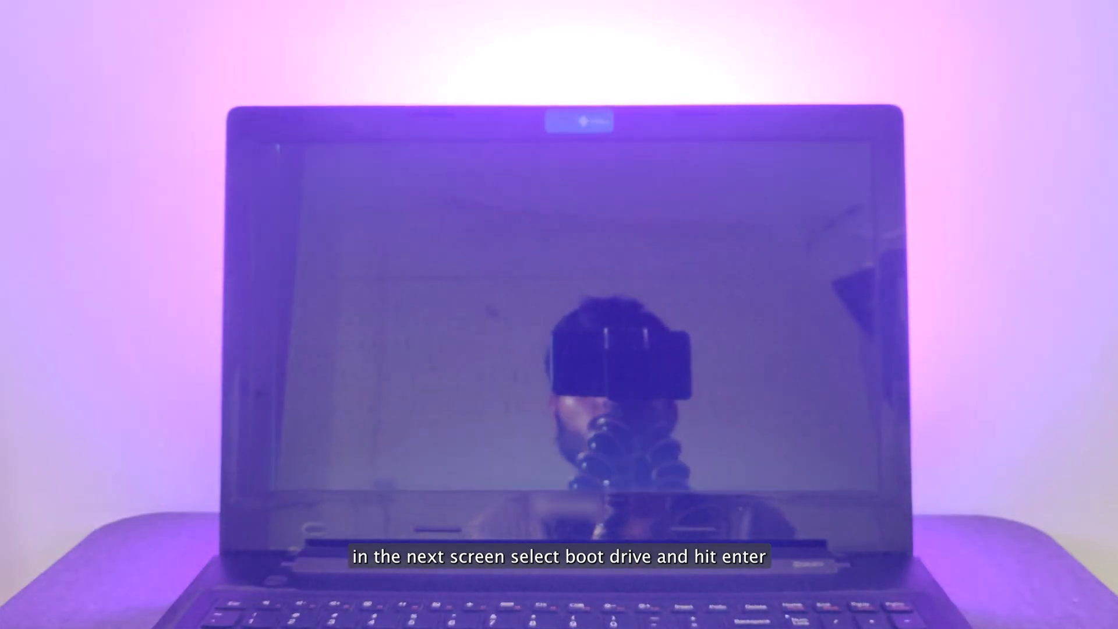
key(enter)
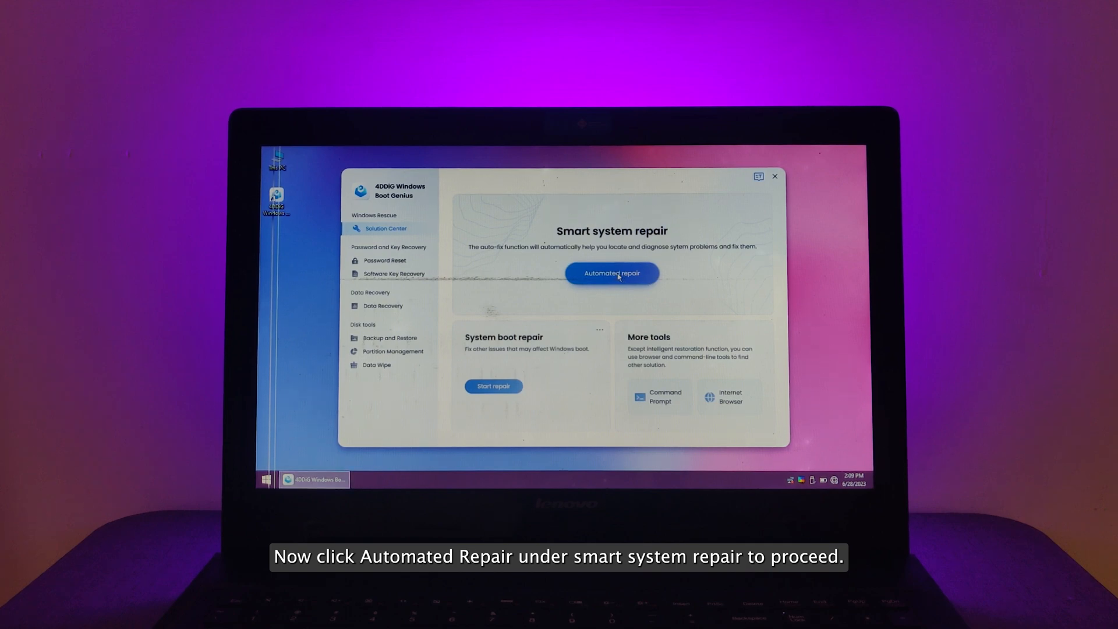
Run Automated repair on Local disk (D:) and restart when it completes
click(611, 273)
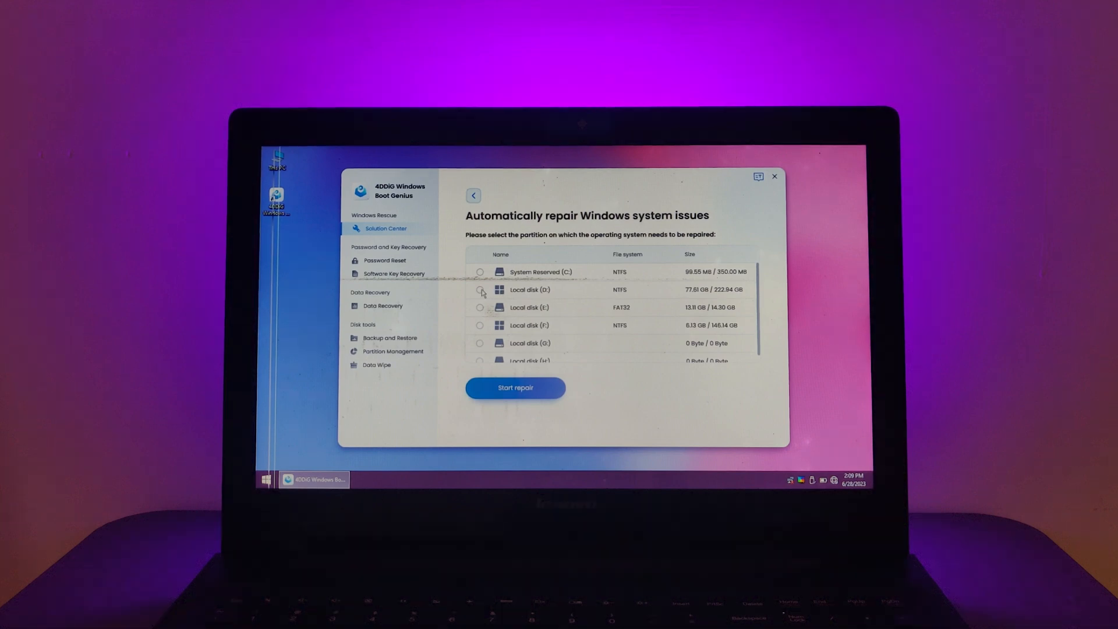
click(480, 290)
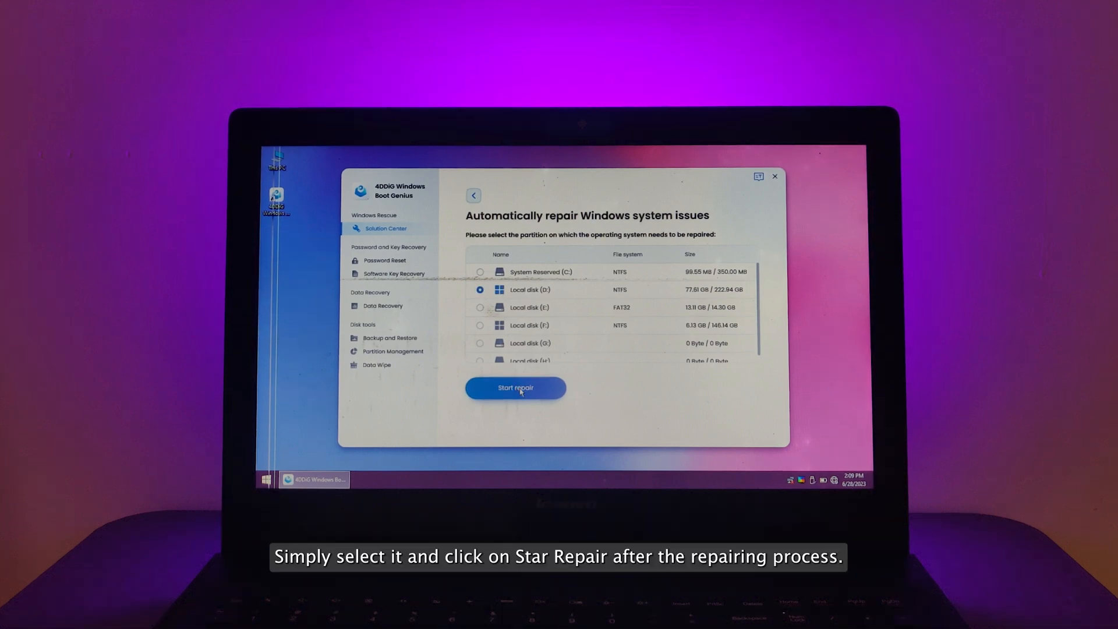
click(514, 388)
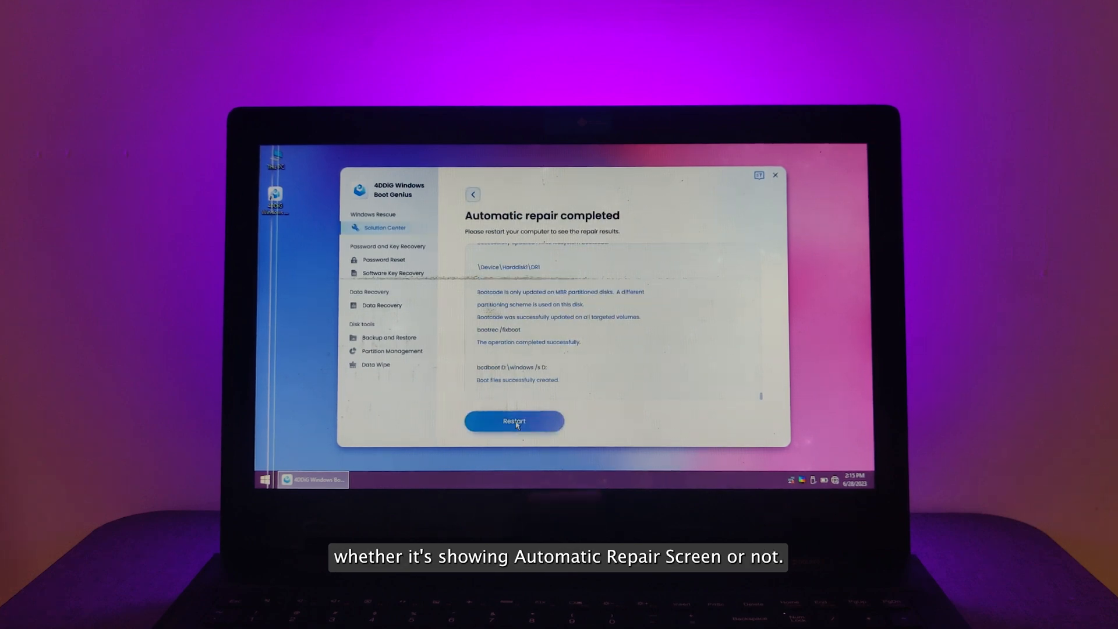
click(514, 421)
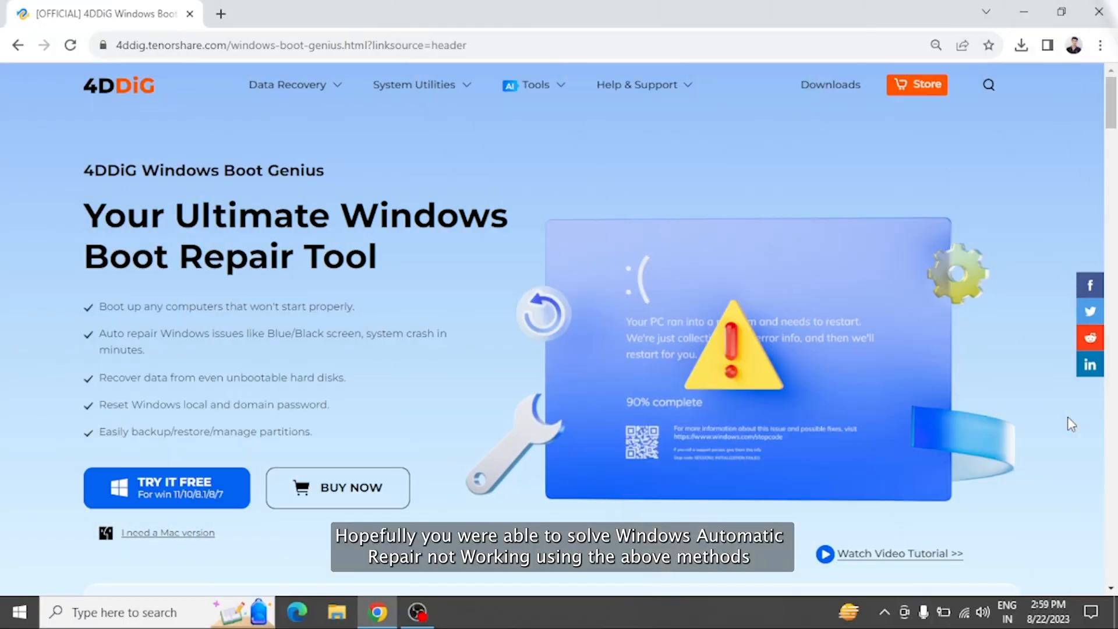
scroll(down, 3)
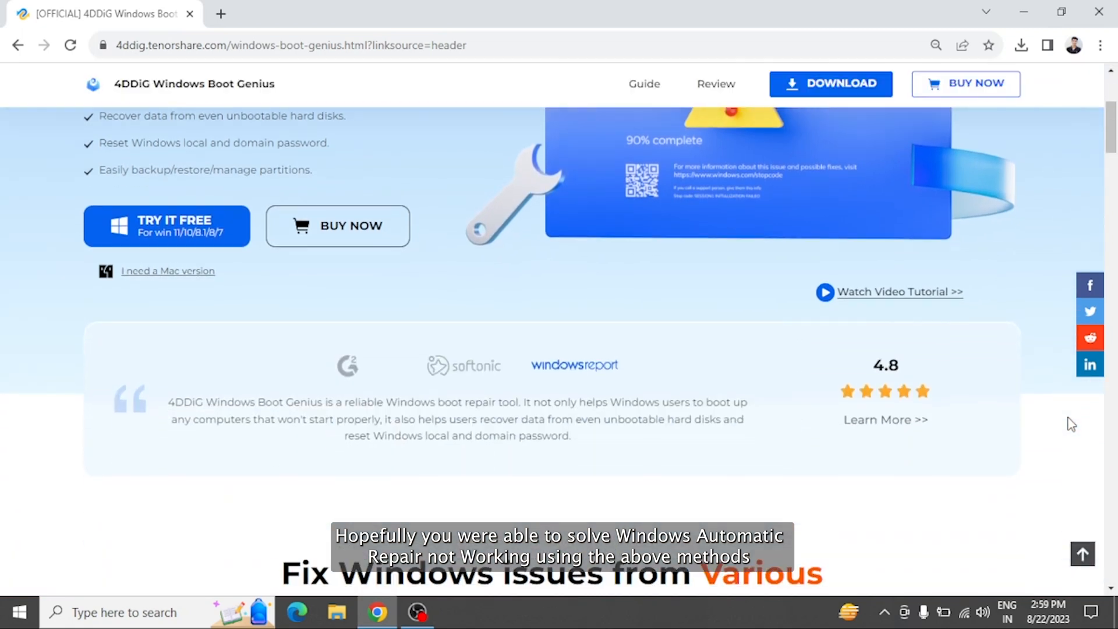
scroll(down, 3)
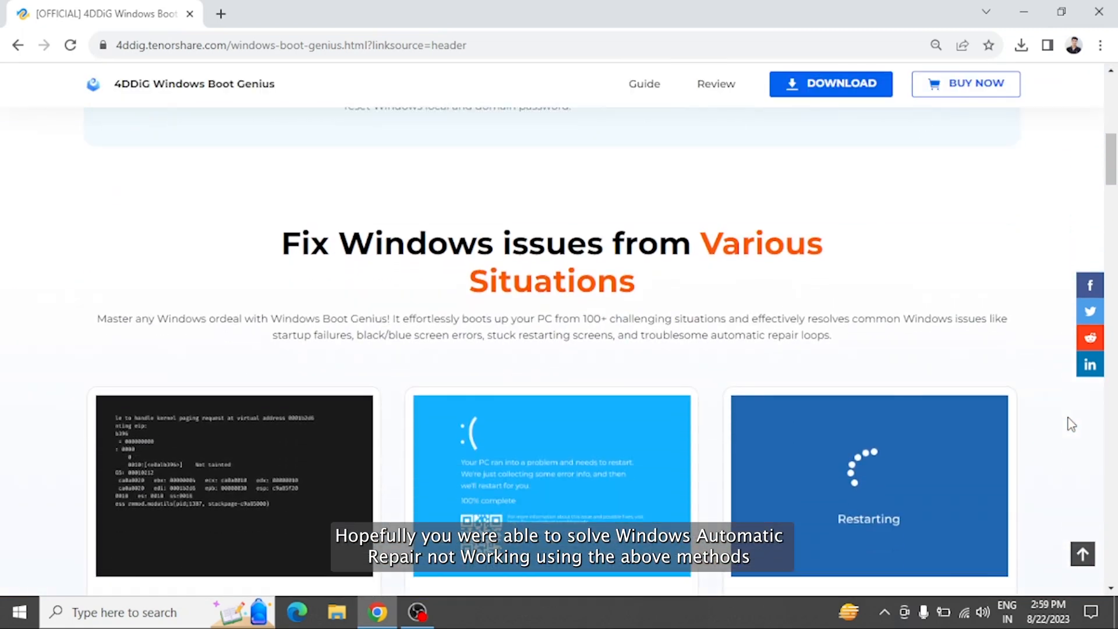
scroll(down, 3)
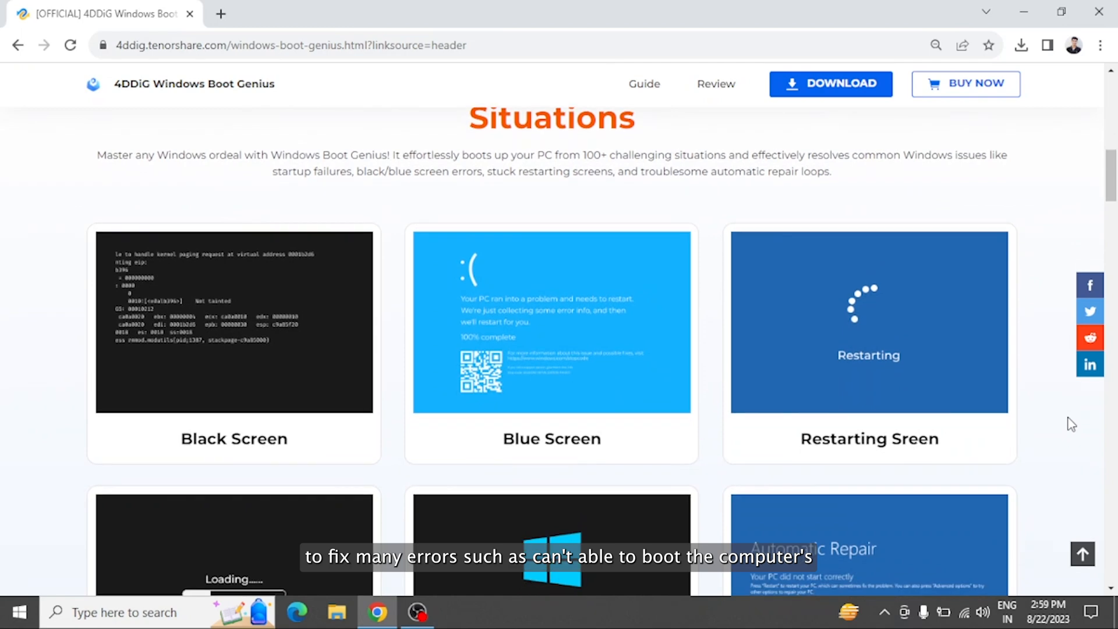
scroll(down, 3)
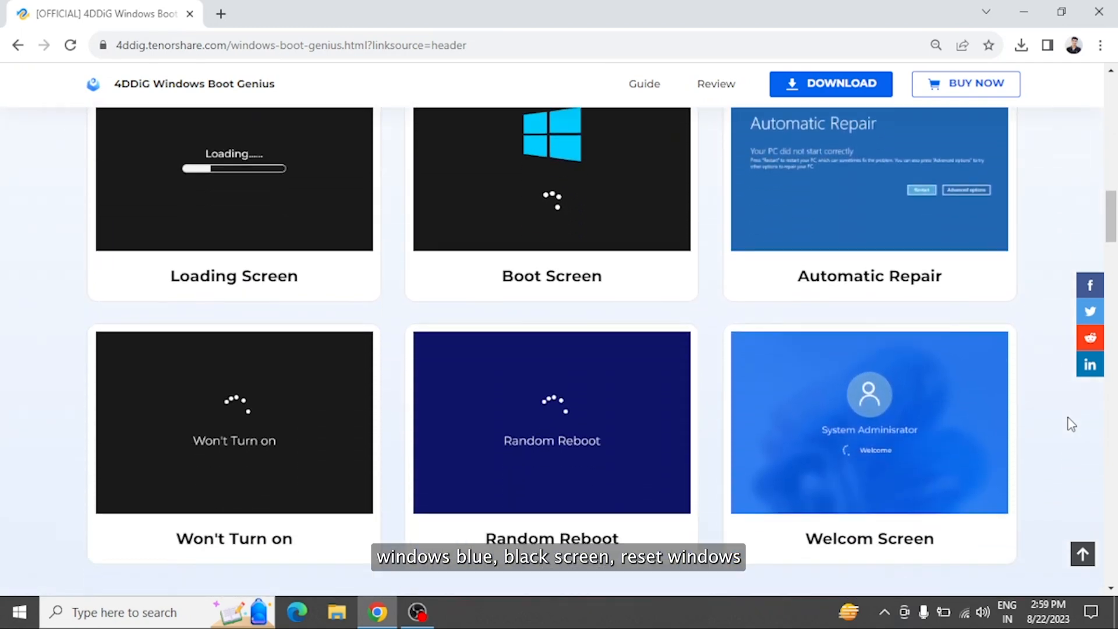
scroll(down, 3)
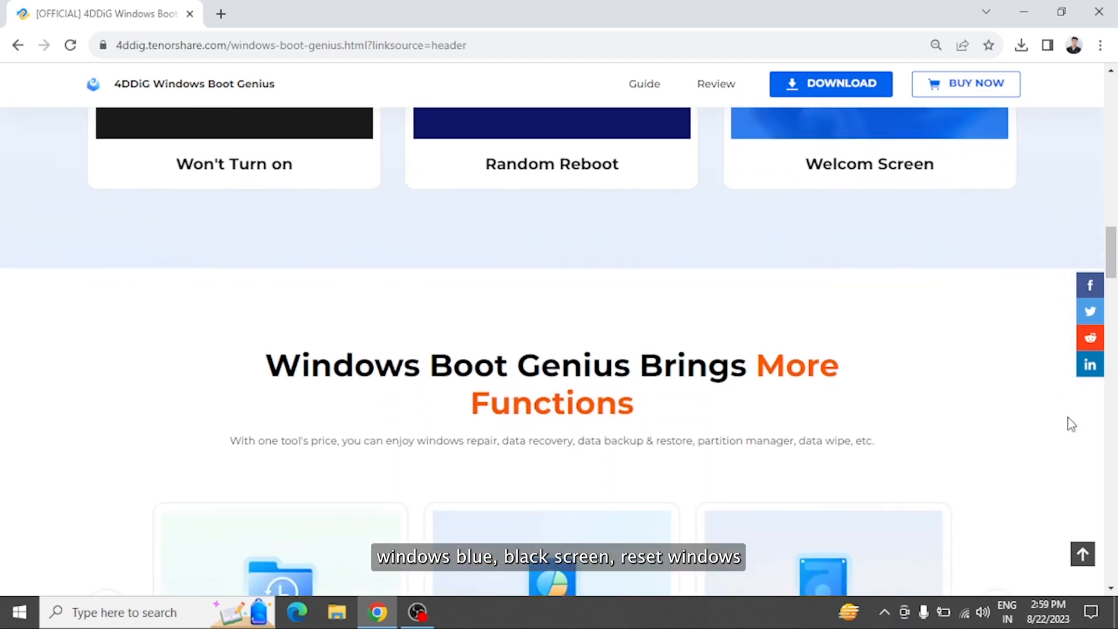
scroll(down, 3)
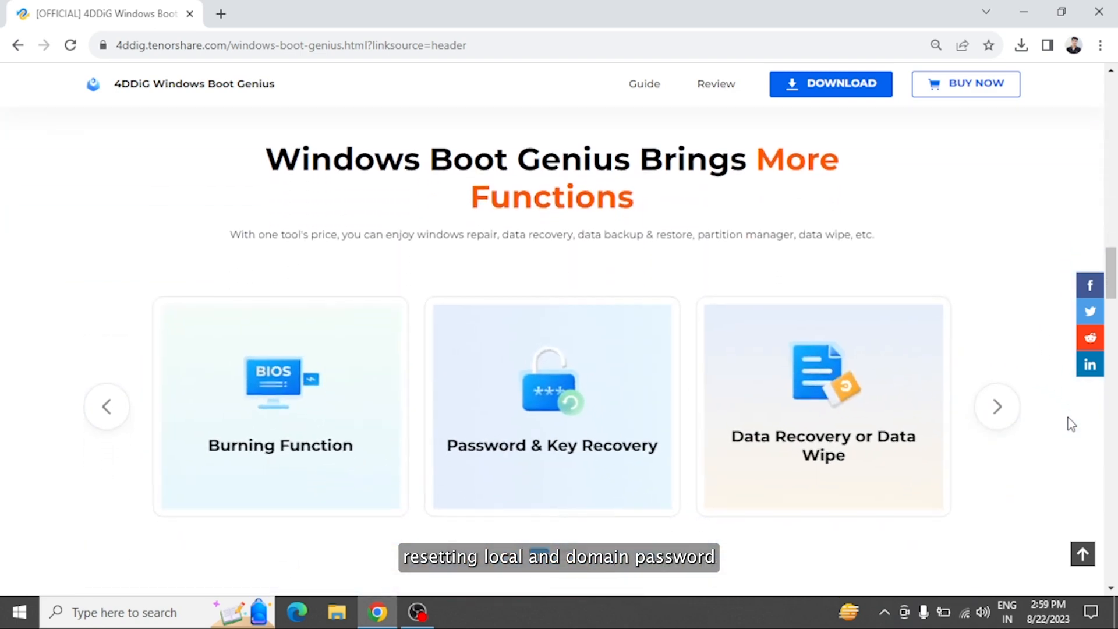
scroll(down, 3)
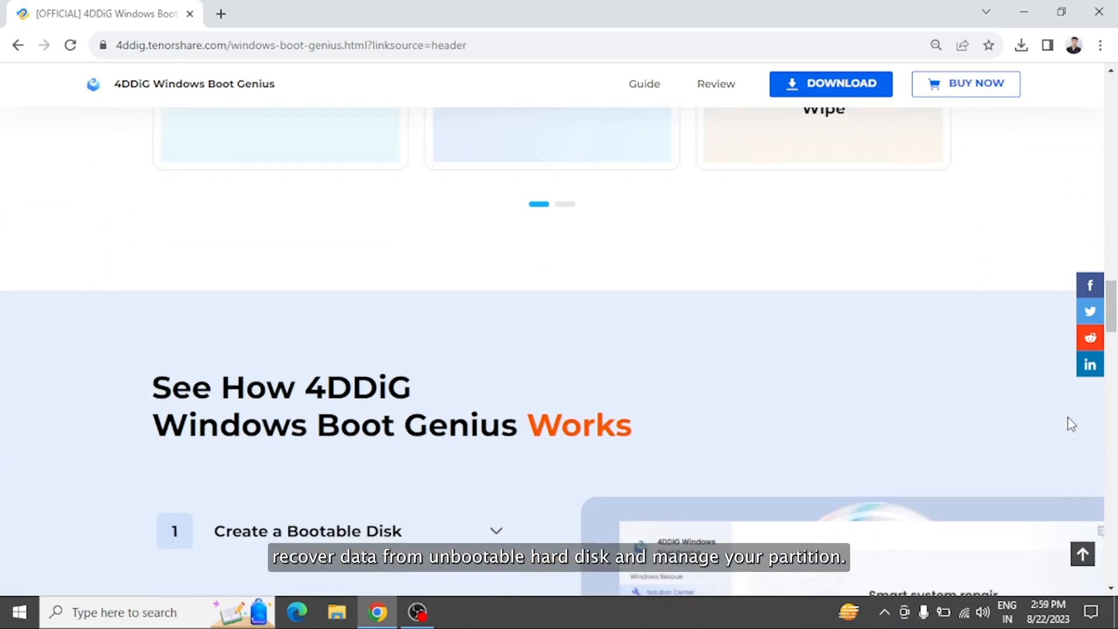
scroll(down, 3)
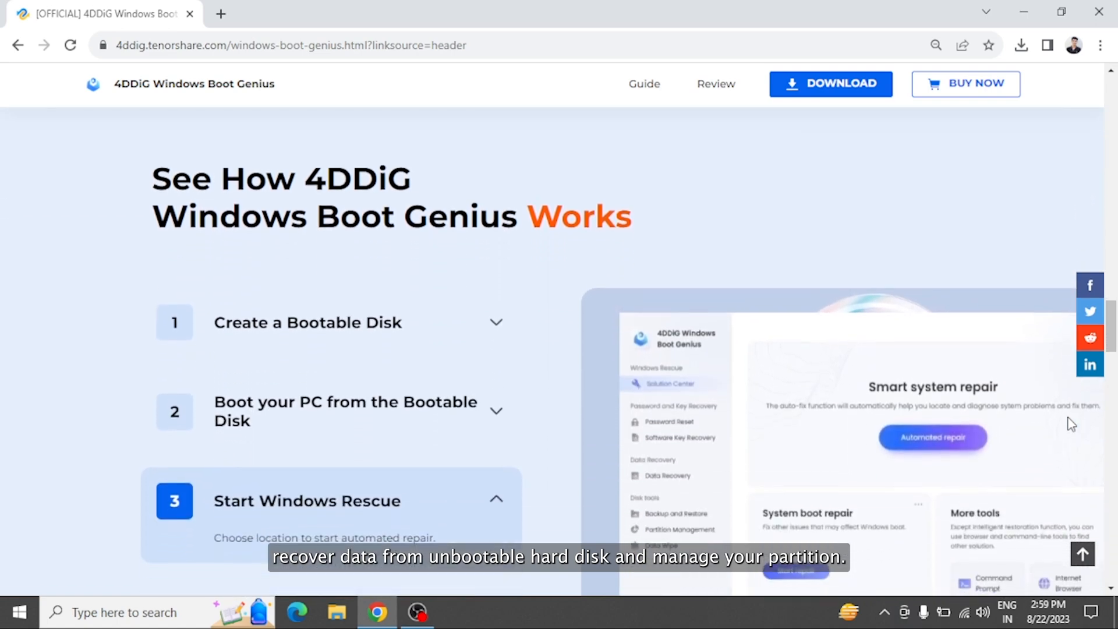
click(307, 322)
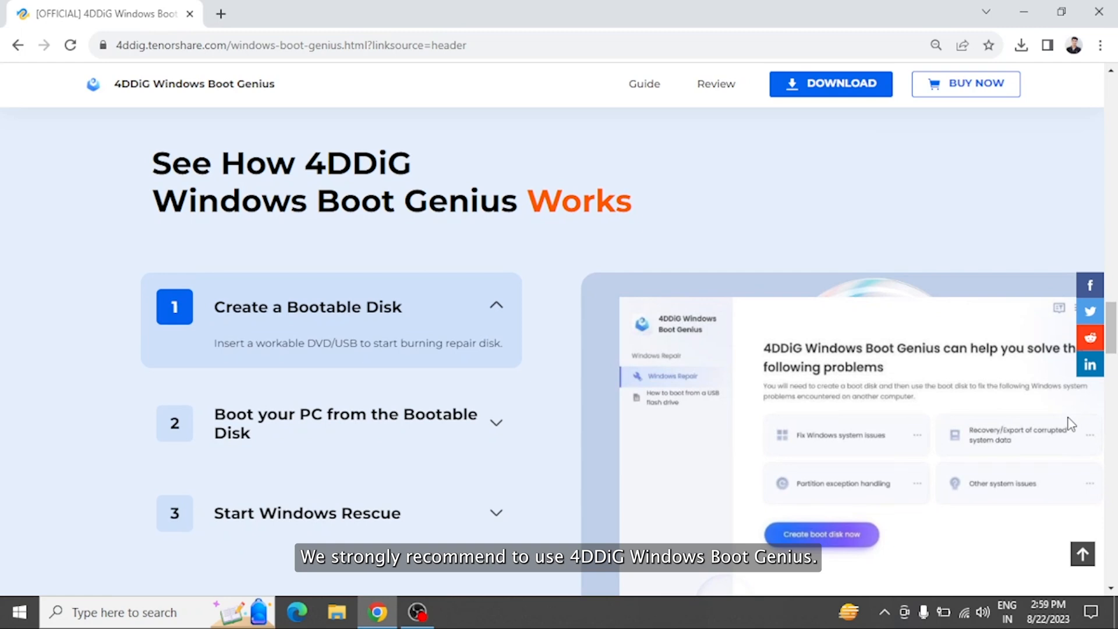
click(330, 423)
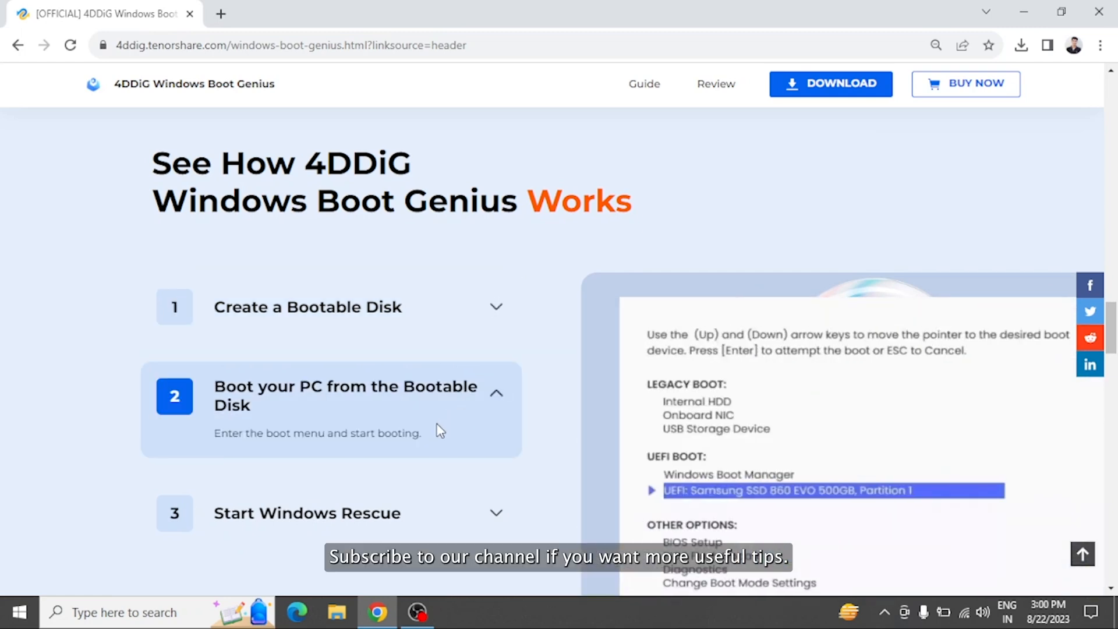
click(306, 512)
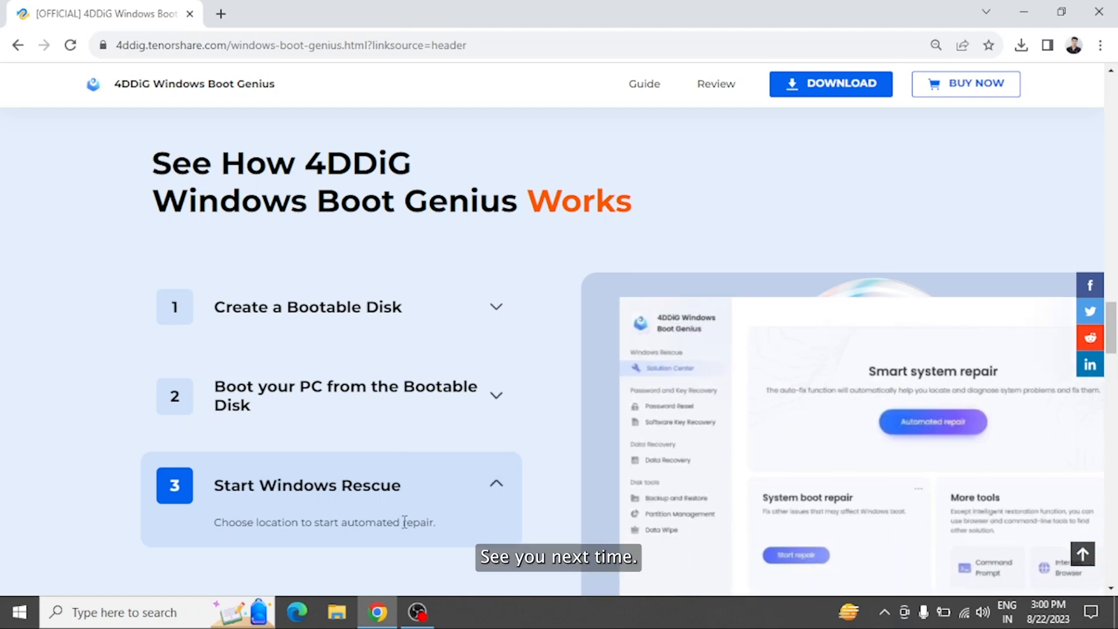